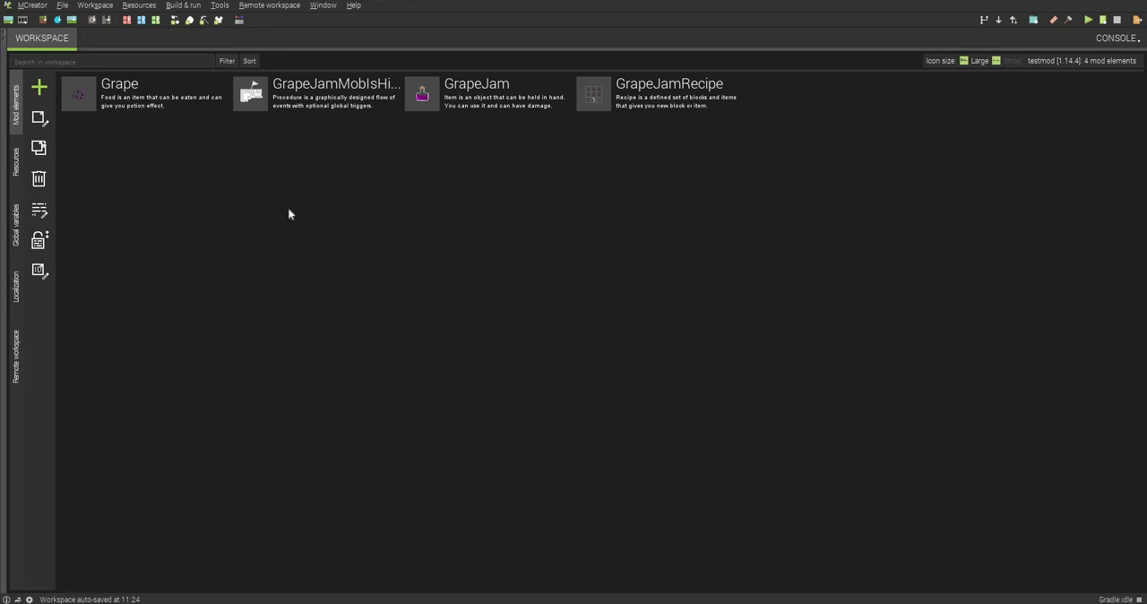
mouse_move(221, 136)
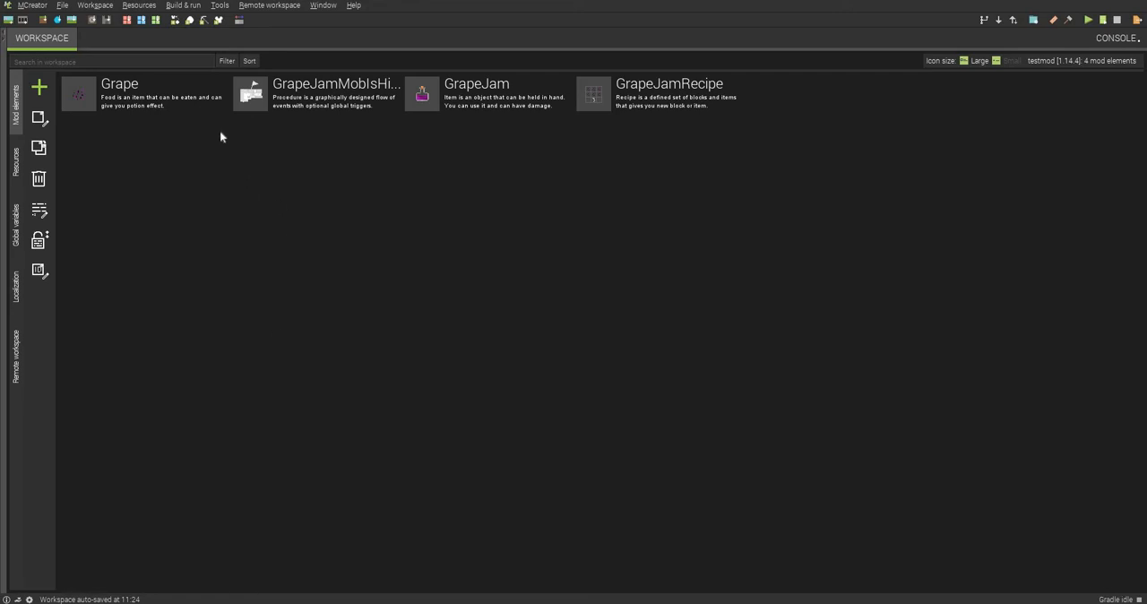
mouse_move(527, 97)
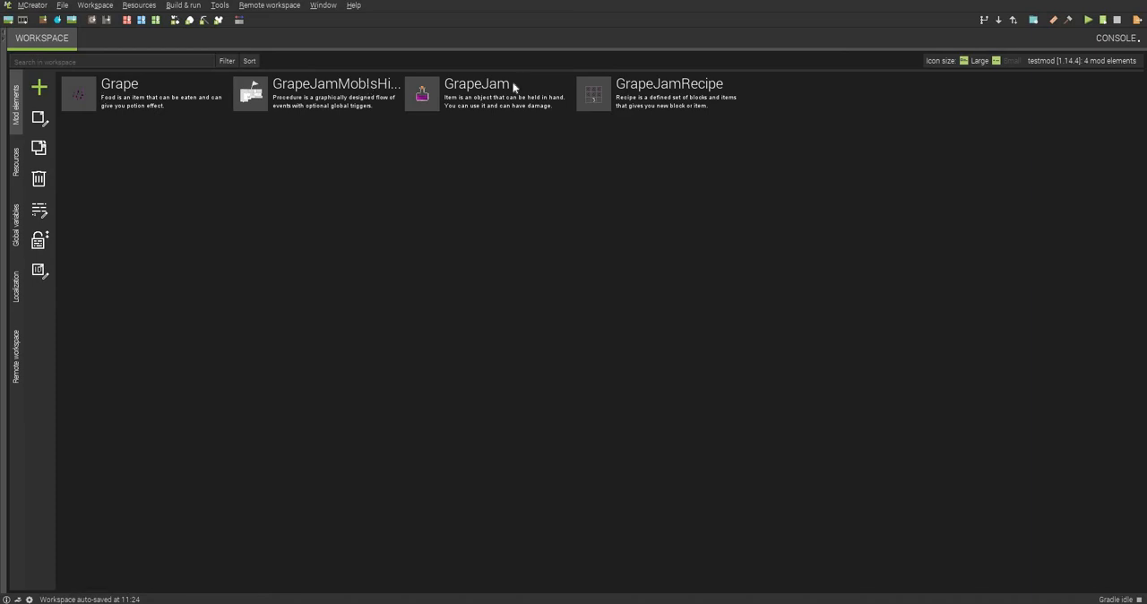
mouse_move(676, 86)
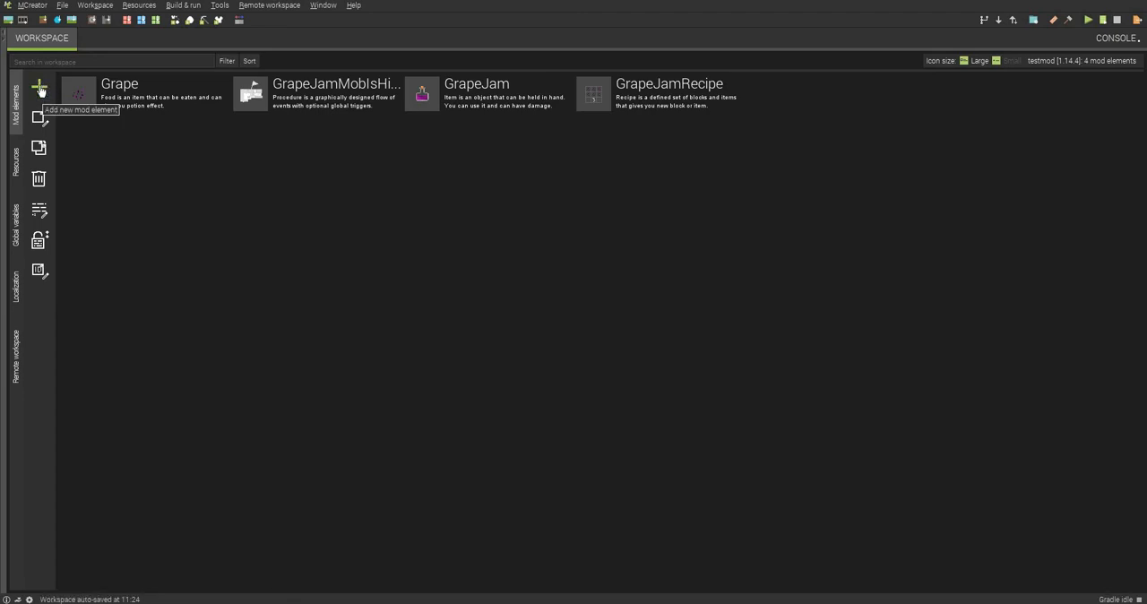
Create an Advancement mod element named GrapeAdvancement, fixing a typo in the name.
click(38, 87)
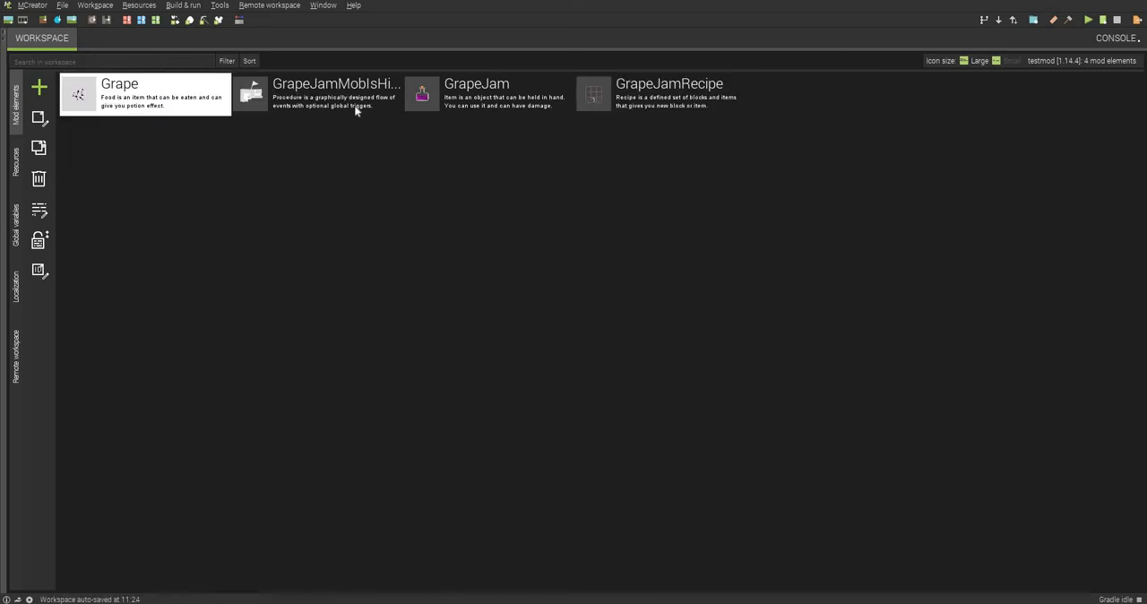
click(489, 96)
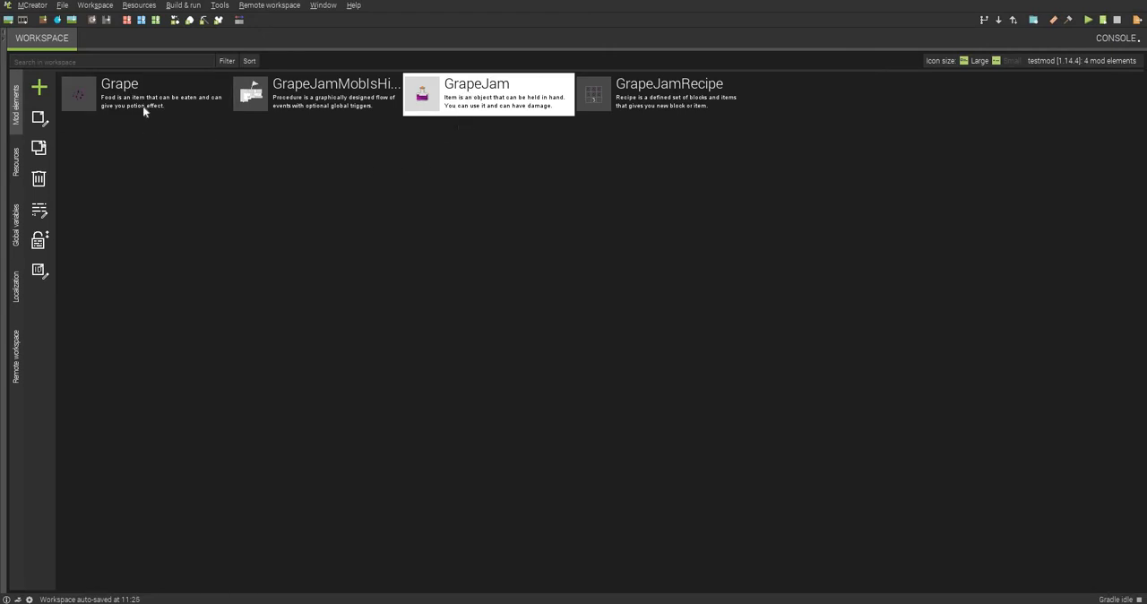
click(41, 87)
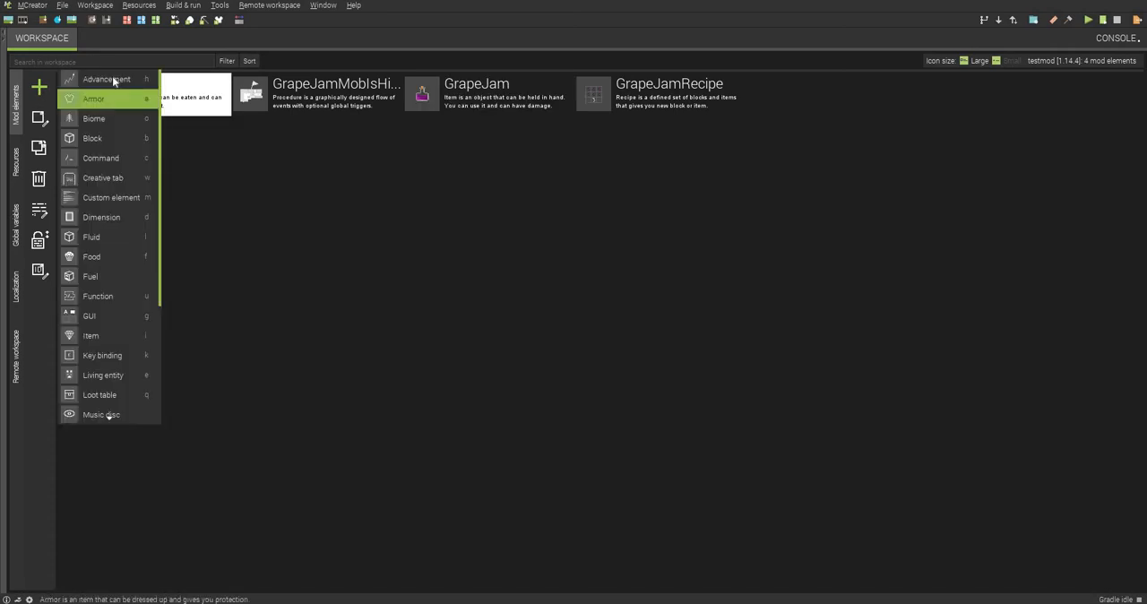
click(106, 78)
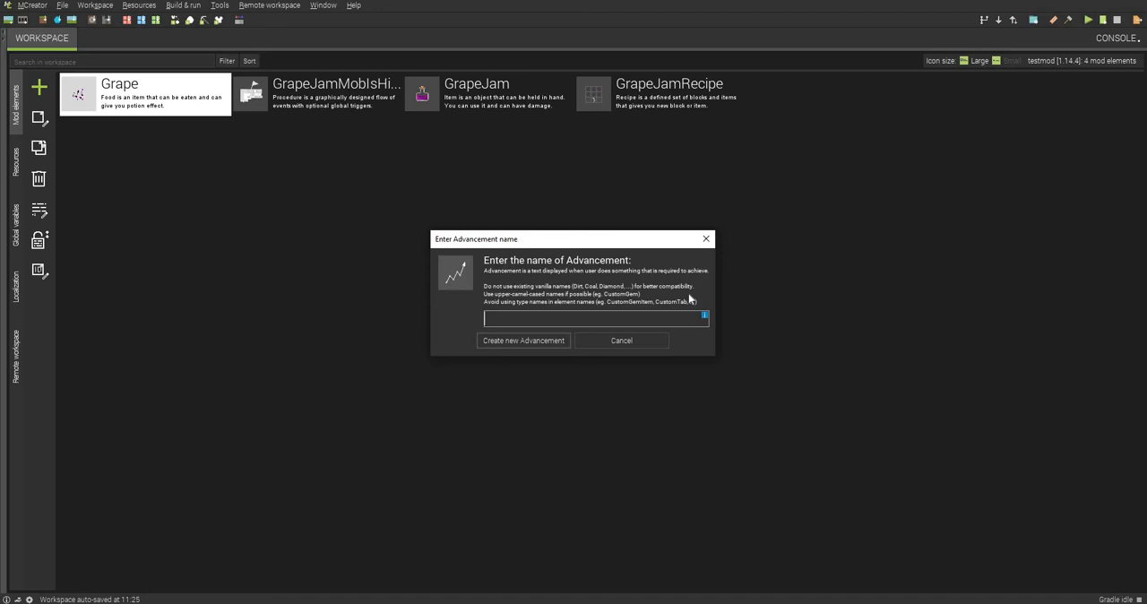
text(Gerap)
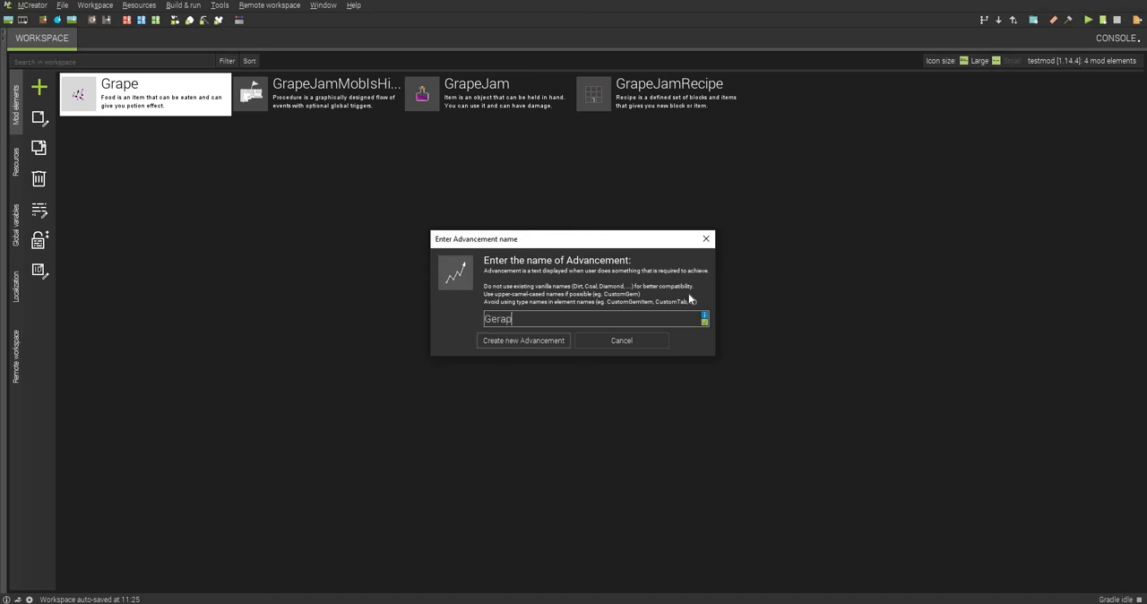
key(BackSpace)
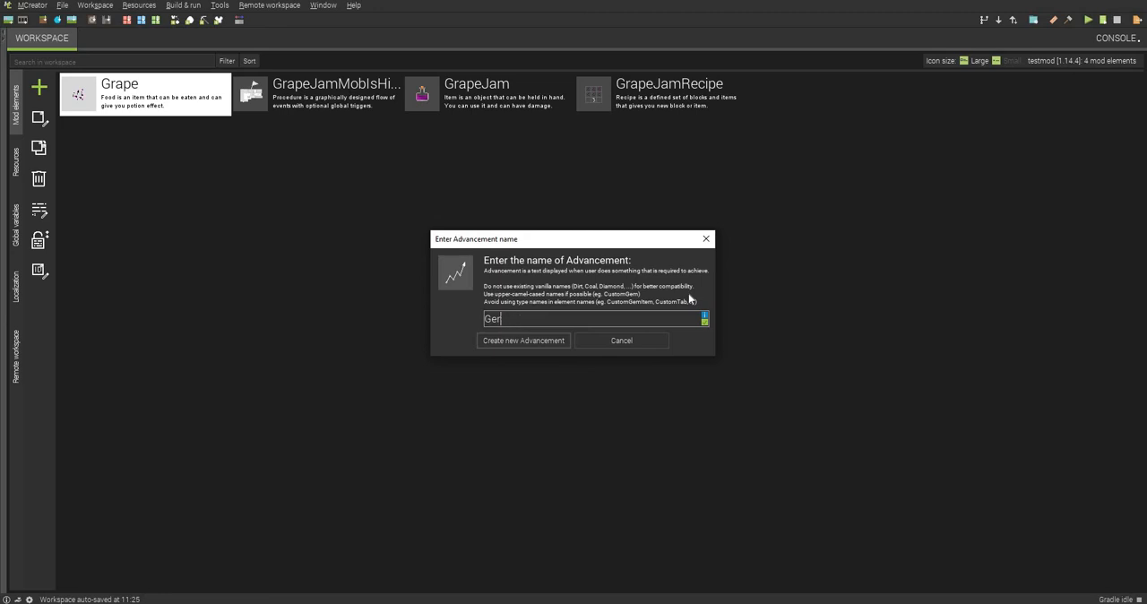
text(GrapeAdvan)
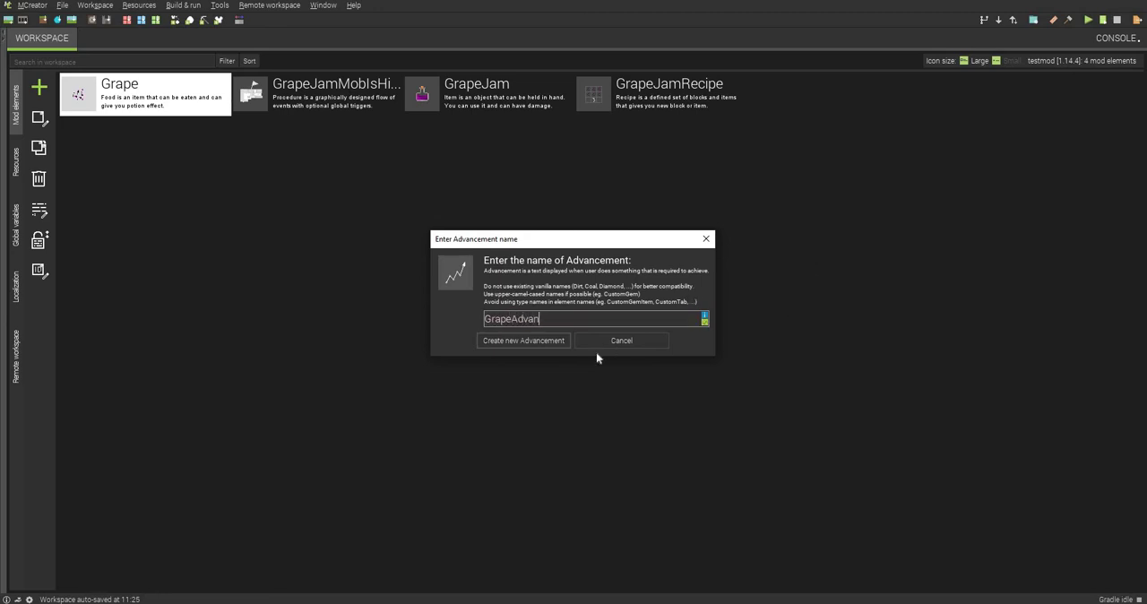
text(ce)
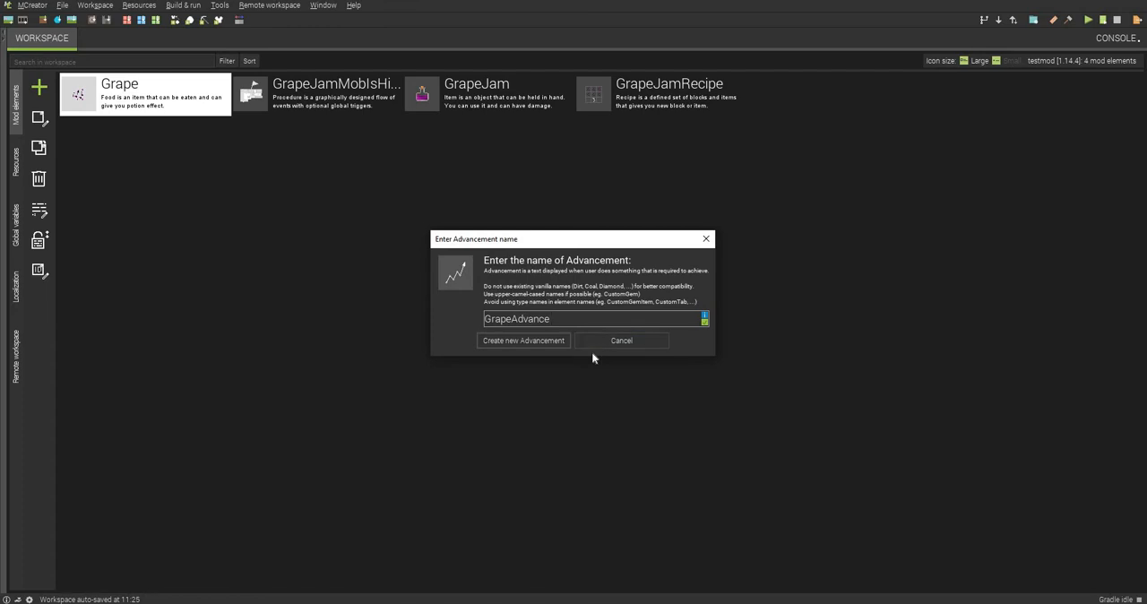
text(ment)
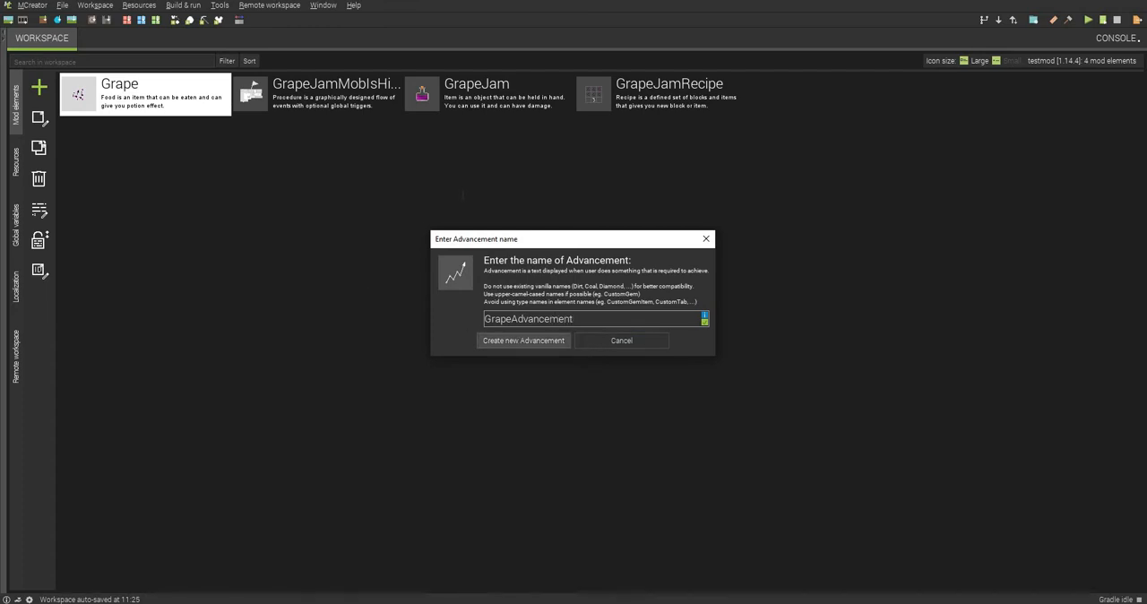
click(524, 340)
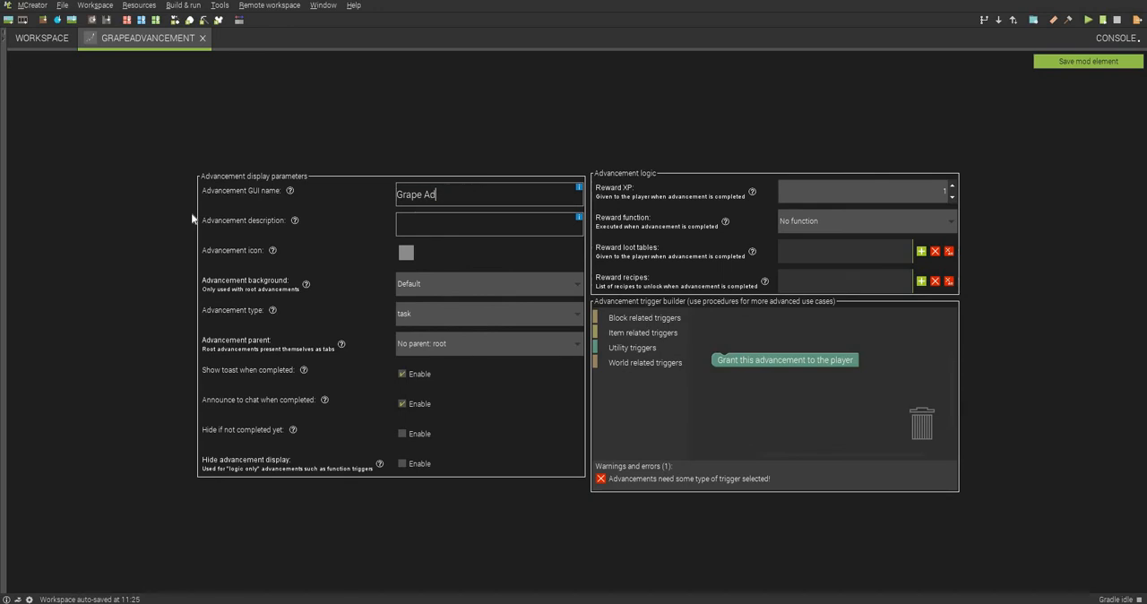
Title the advancement Grapes!, use the grape as its icon, and keep No parent: root.
text(Grapes!)
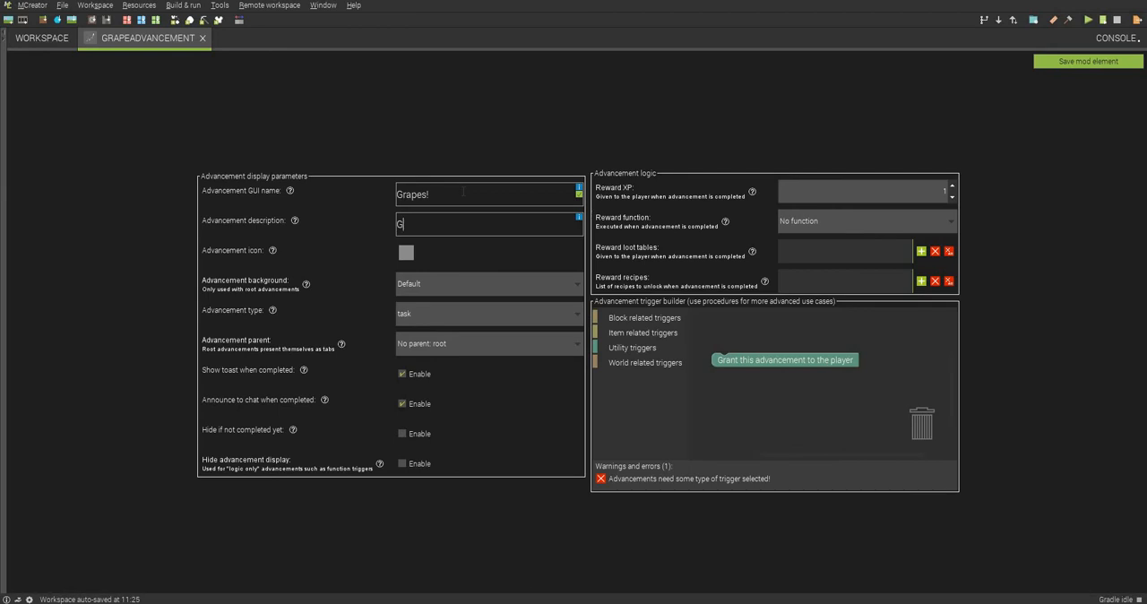
text(et Grapes)
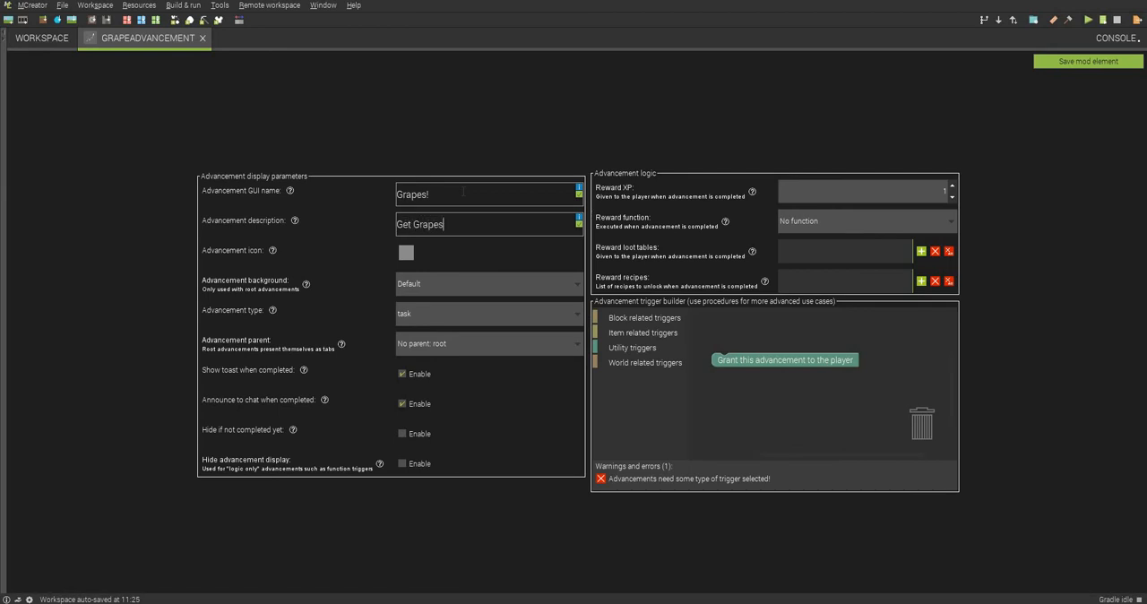
mouse_move(337, 225)
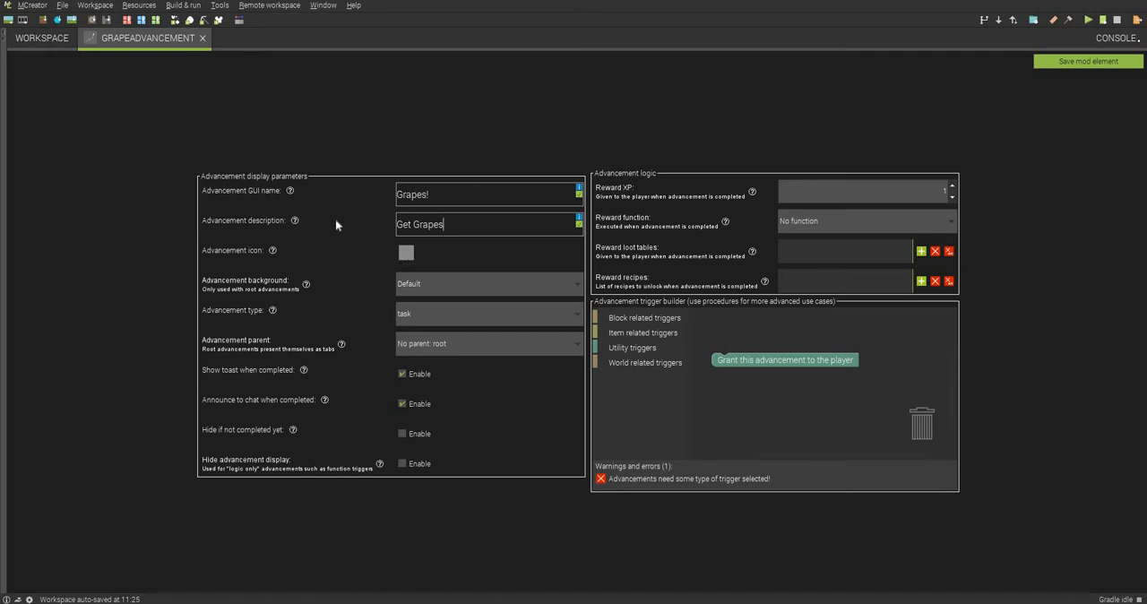
click(405, 253)
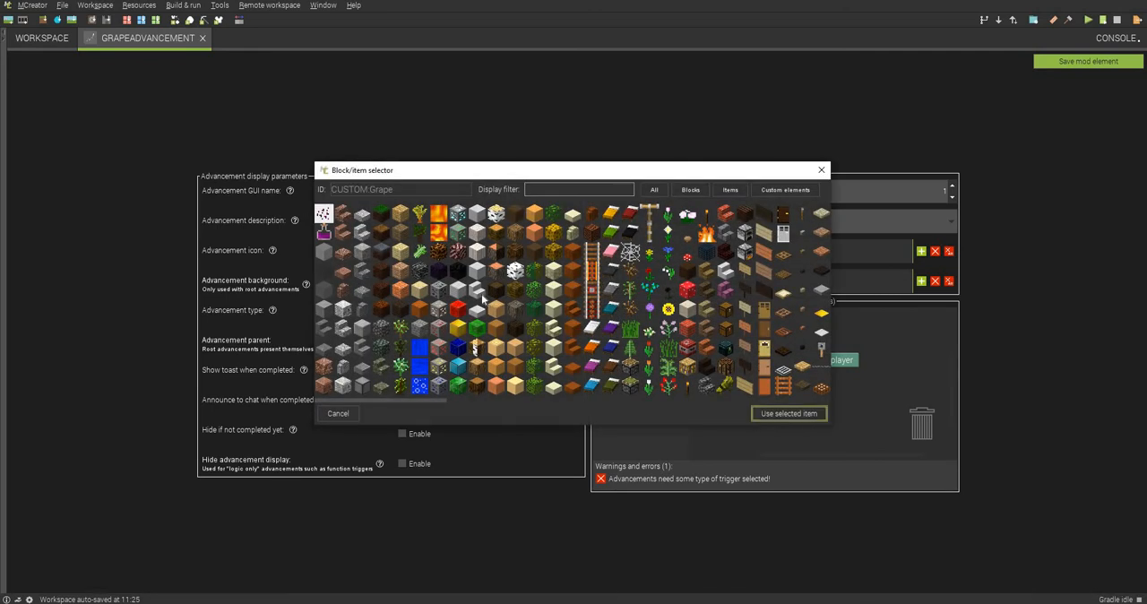
click(788, 413)
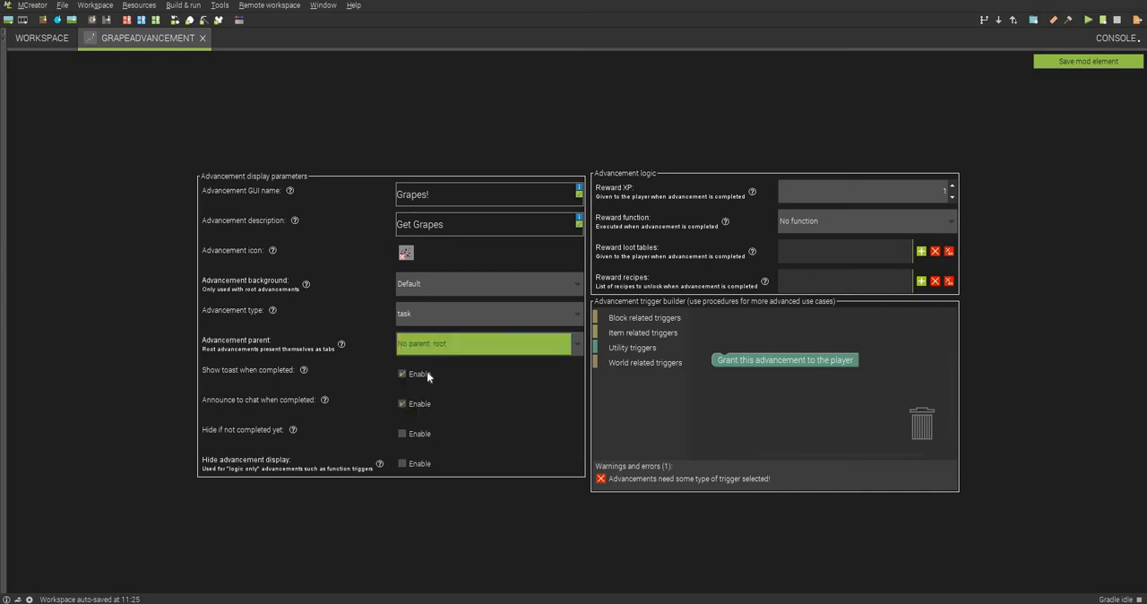
click(487, 342)
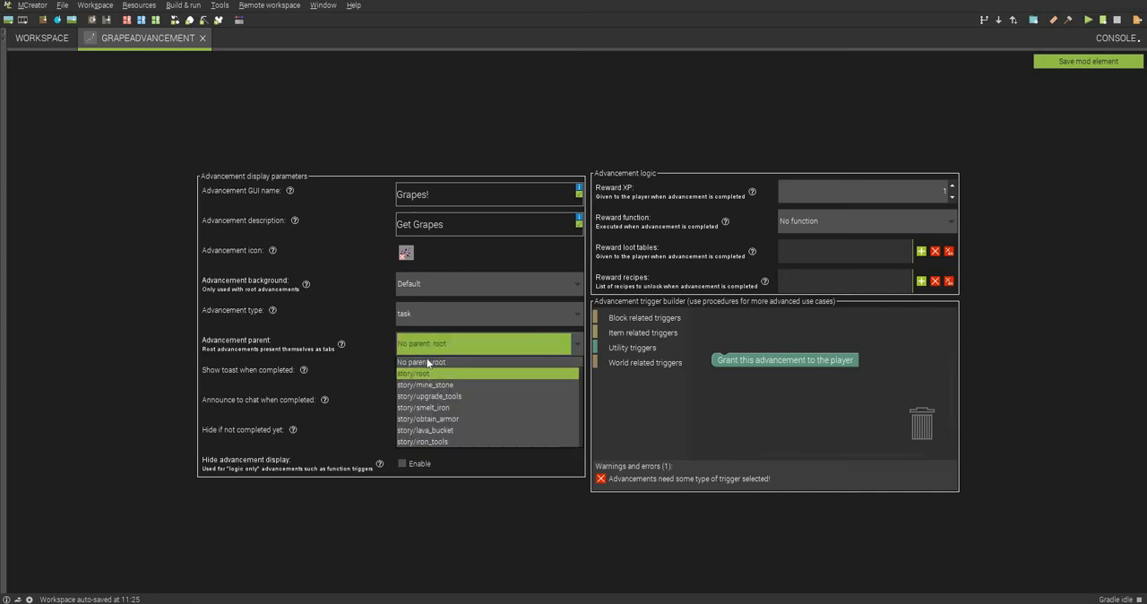
click(417, 362)
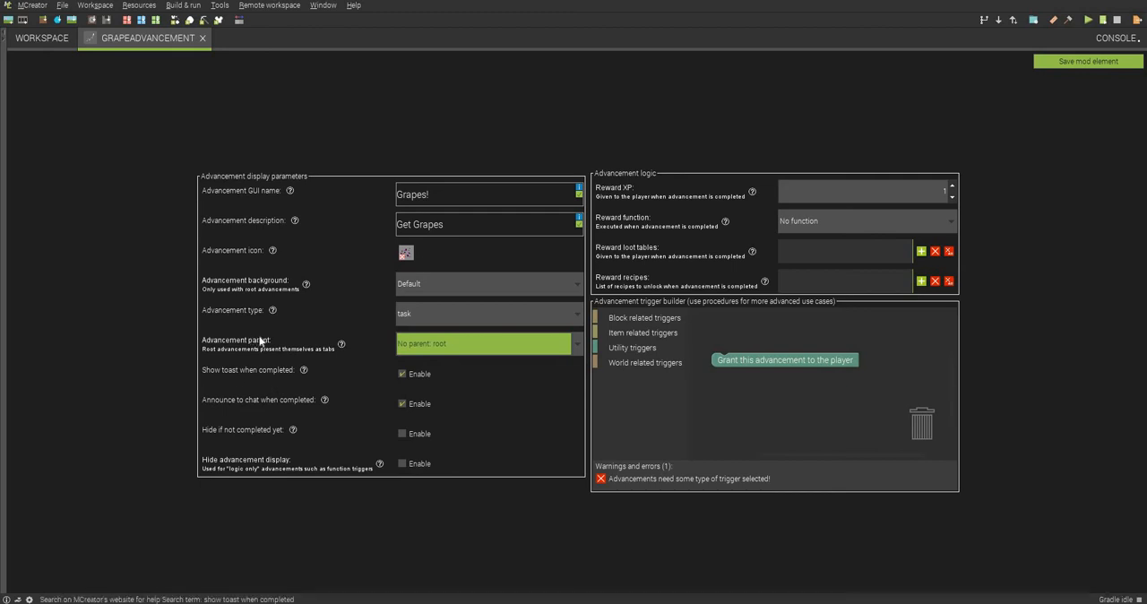
mouse_move(279, 413)
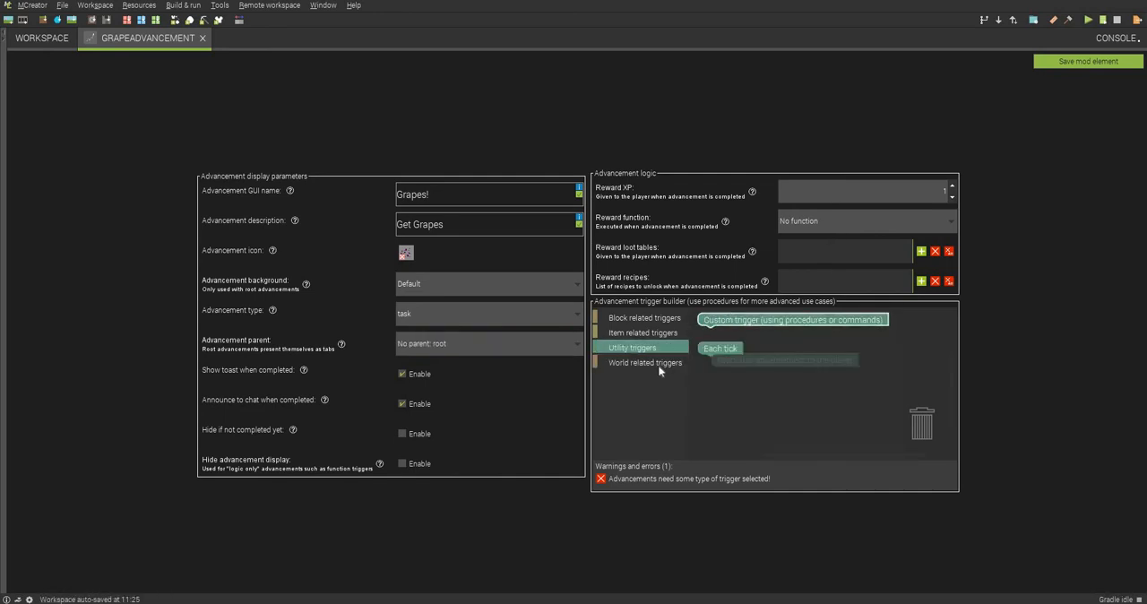
mouse_move(722, 320)
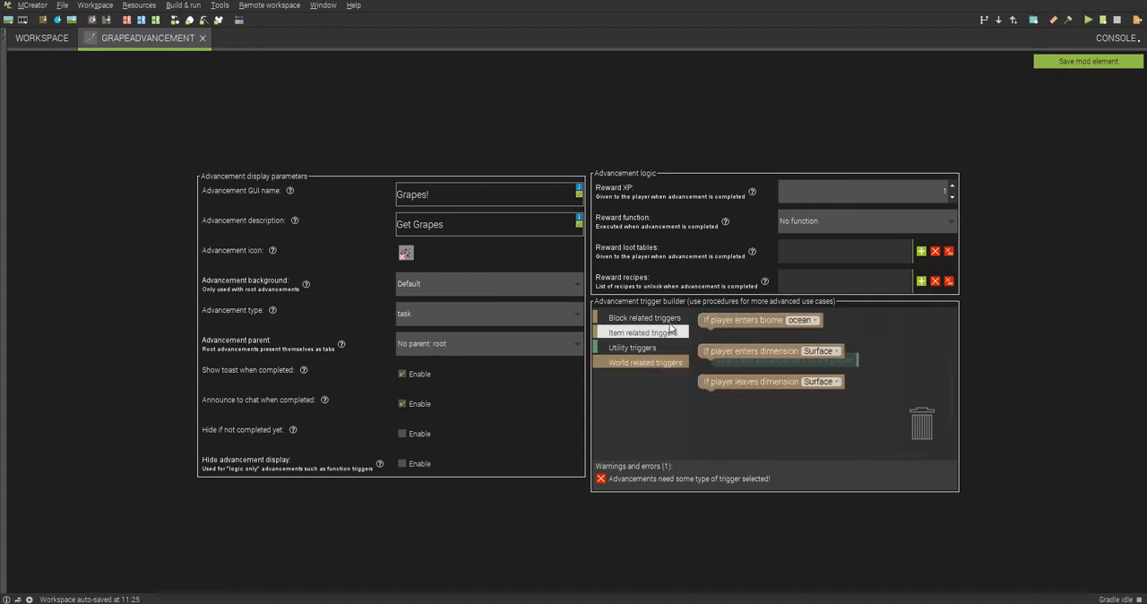
Attach the item trigger 'player has 1 to 9999 Grape in inventory' to Grant.
click(639, 332)
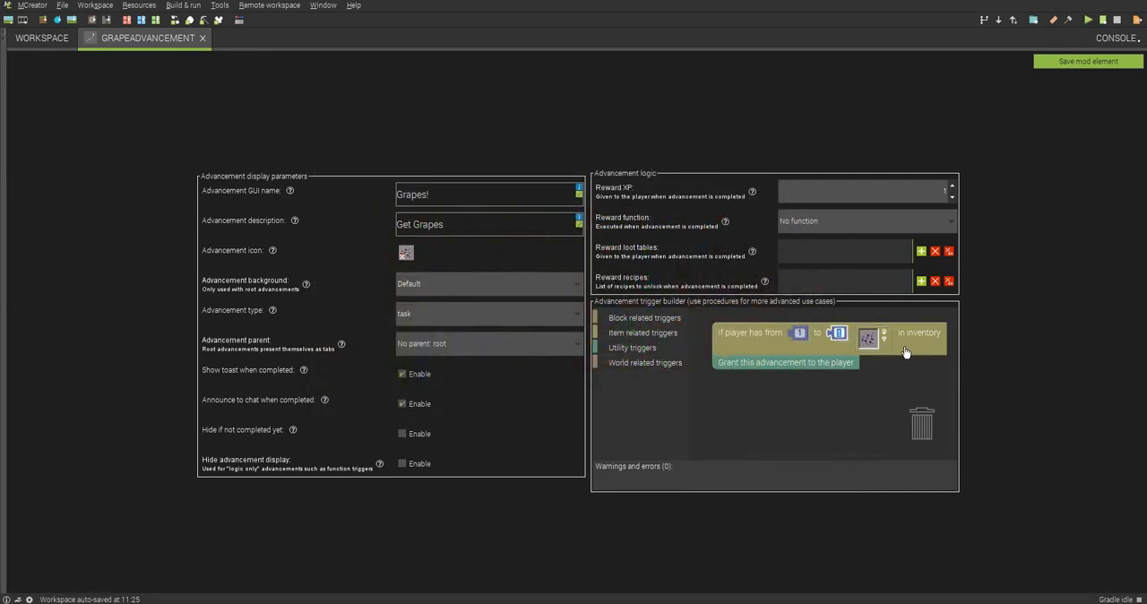
text(9999)
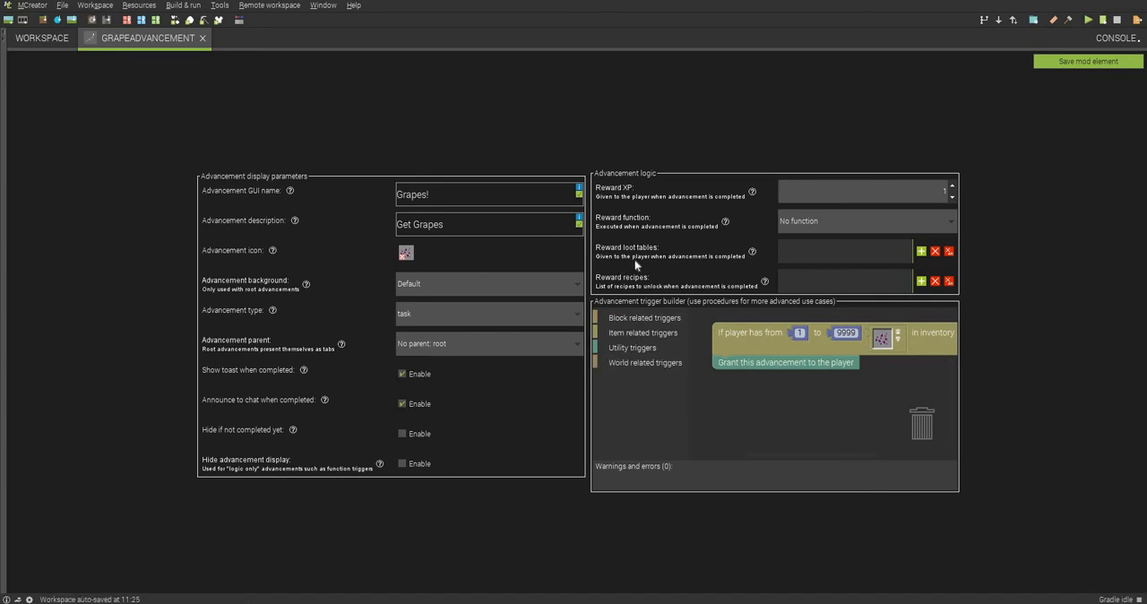
mouse_move(1029, 114)
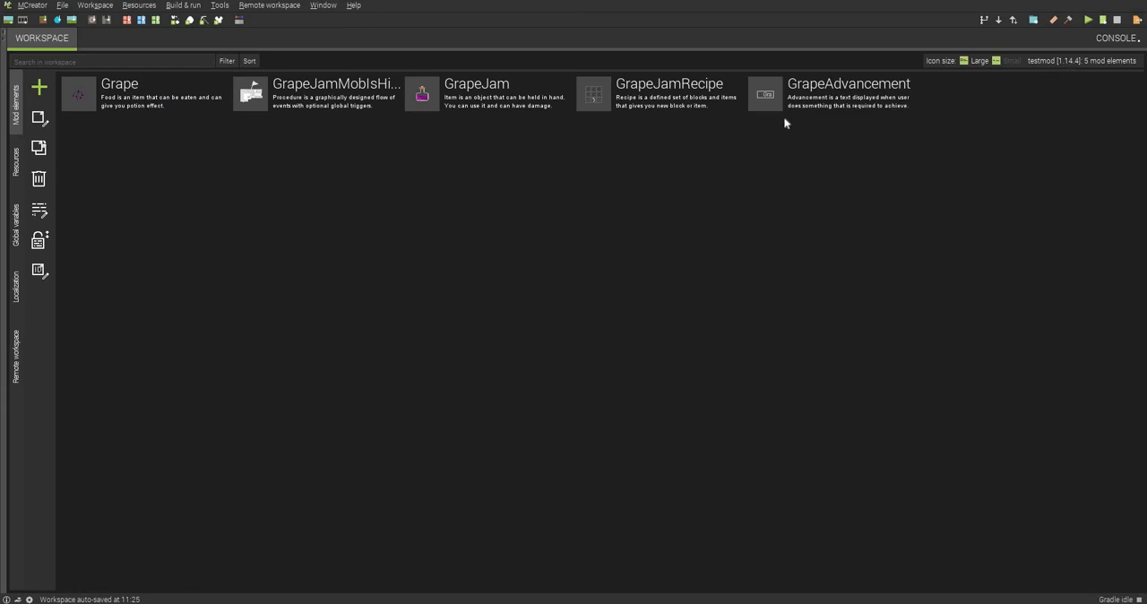
mouse_move(892, 553)
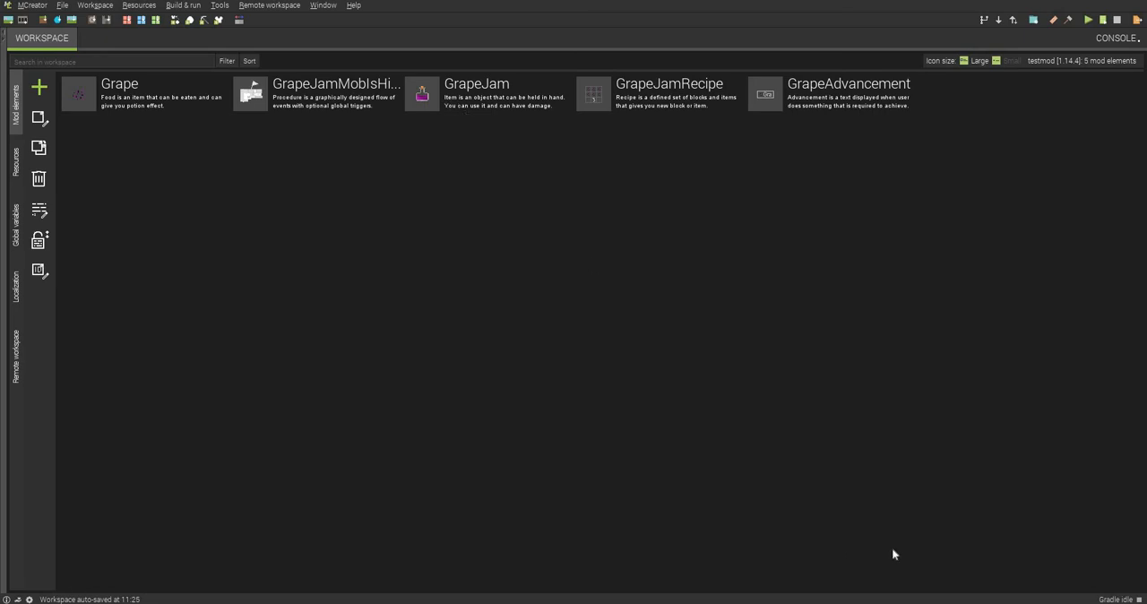
Save GrapeAdvancement and return to the workspace showing five mod elements.
double_click(485, 94)
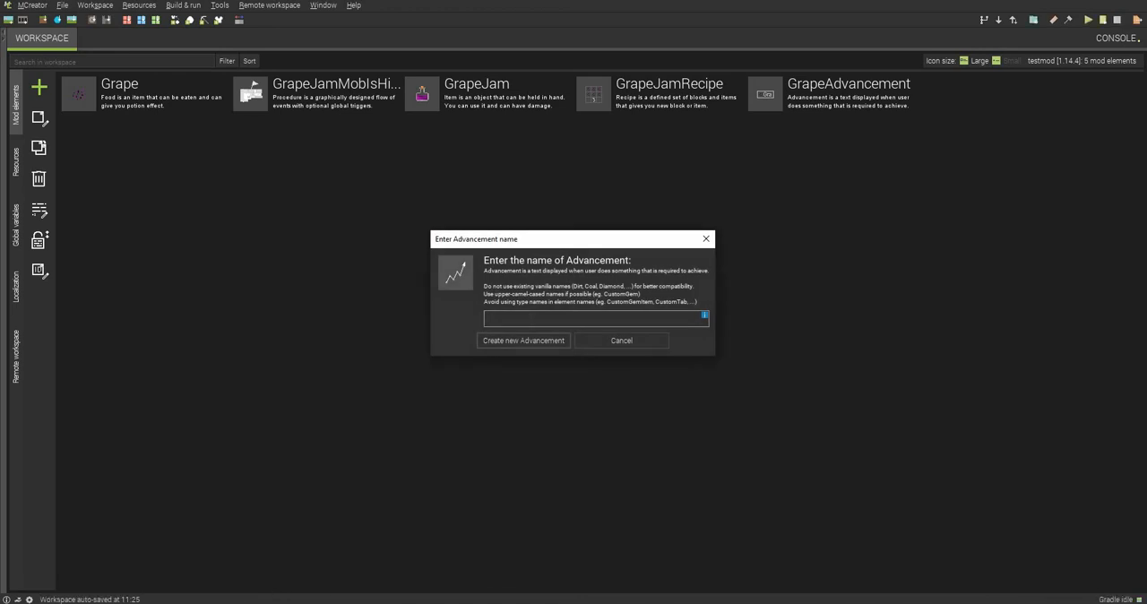
Enter GrapeJamAdvancementCrafted as the advancement name and confirm creation.
text(GrapeJam)
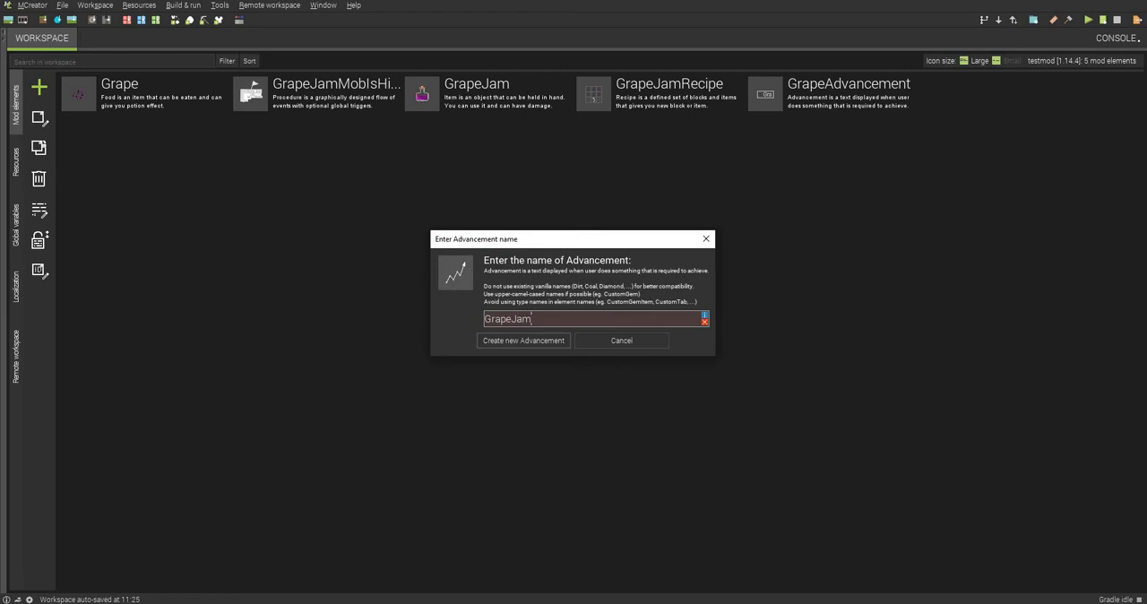
text(A)
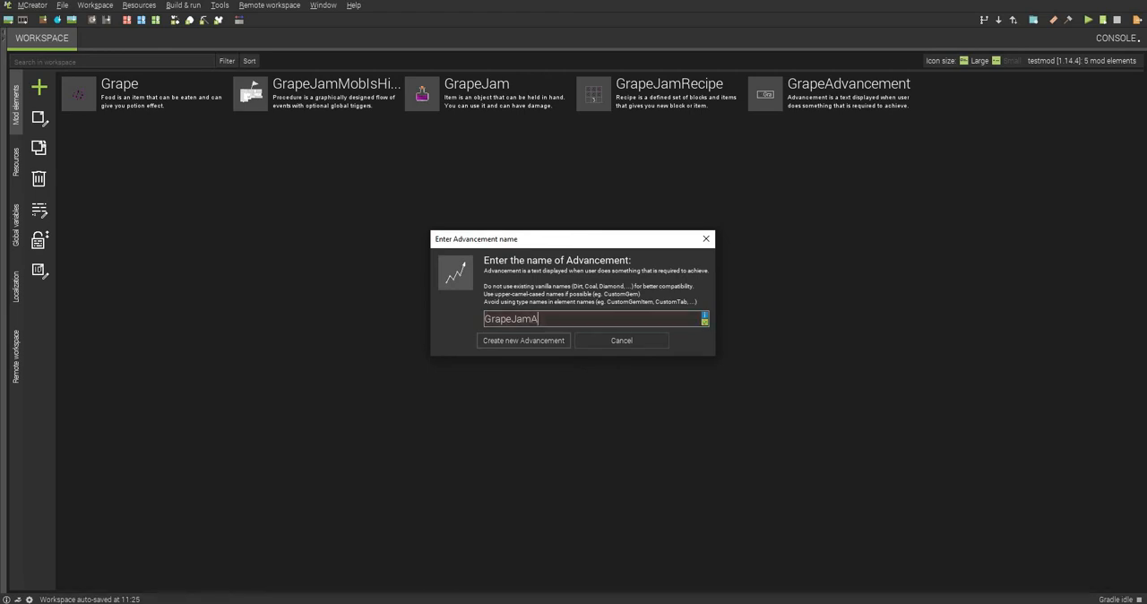
text(dvancement)
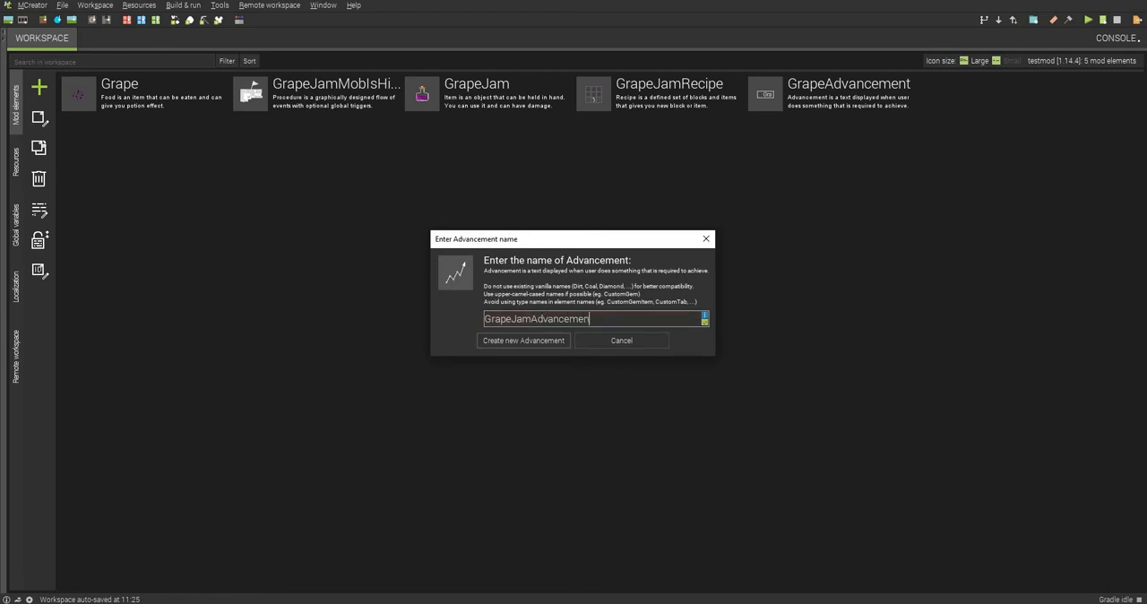
text(Crafted)
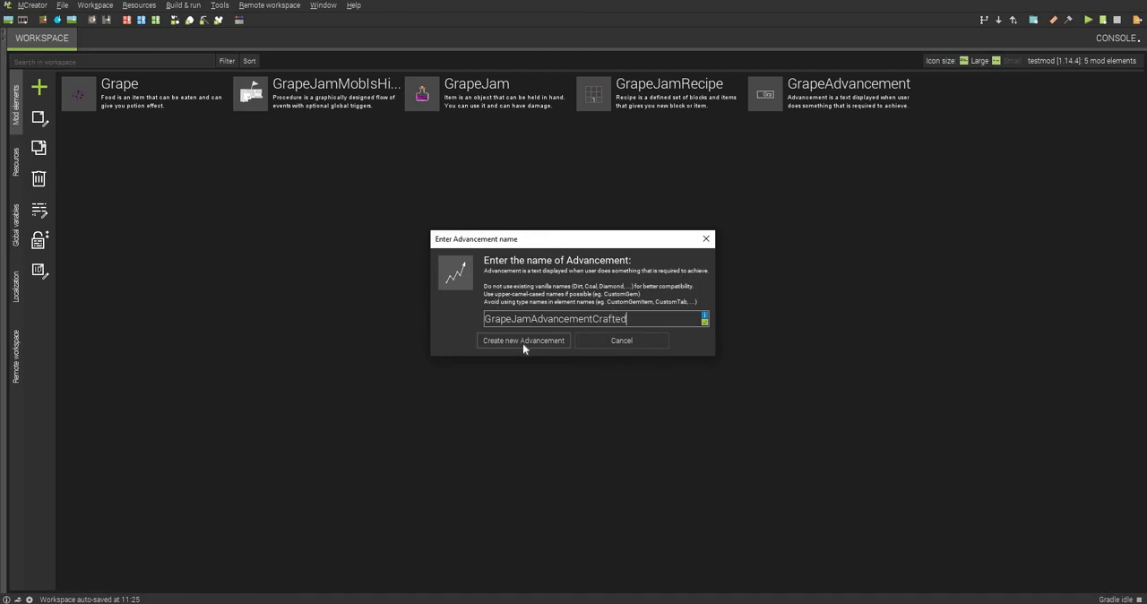
click(523, 340)
text(Grape Jam)
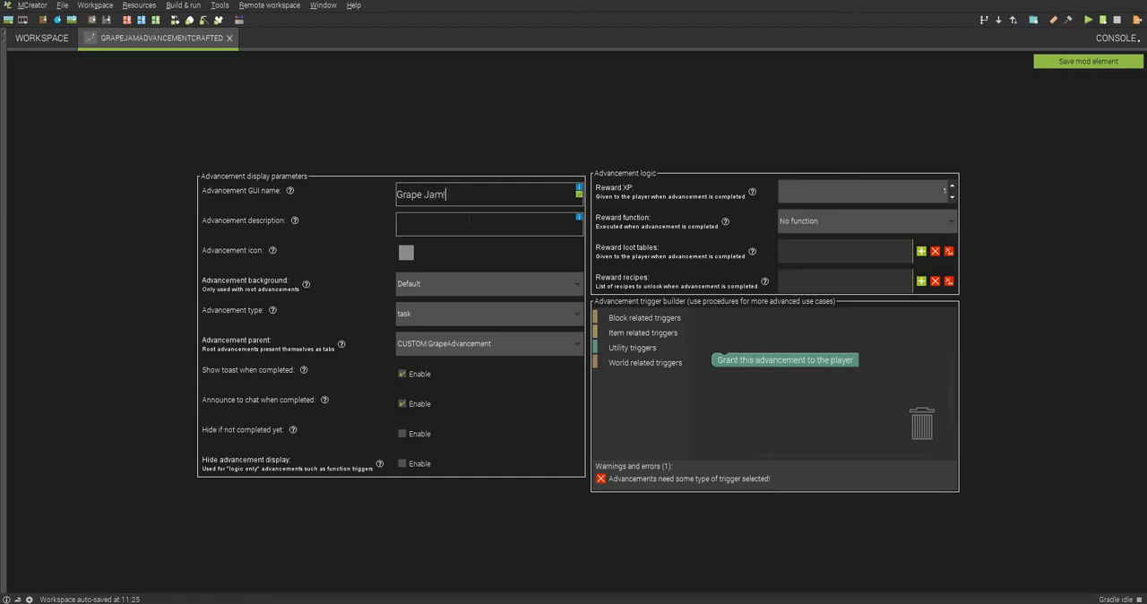
Enter the Grape Jam! title and Get Grape Jam description, and add a Custom trigger.
text(get)
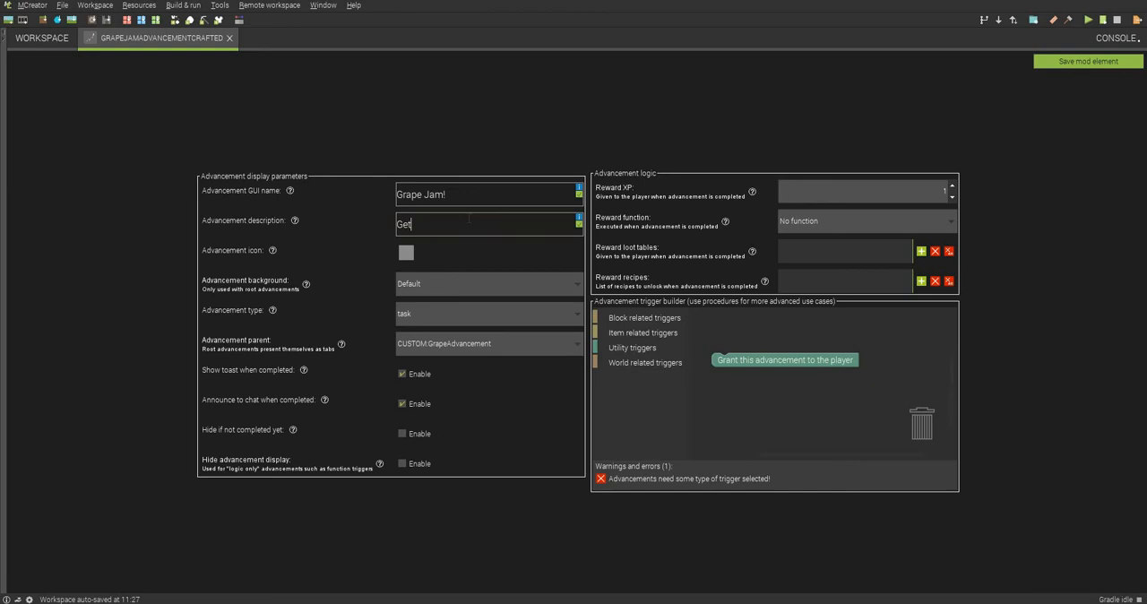
text(Grape JAm)
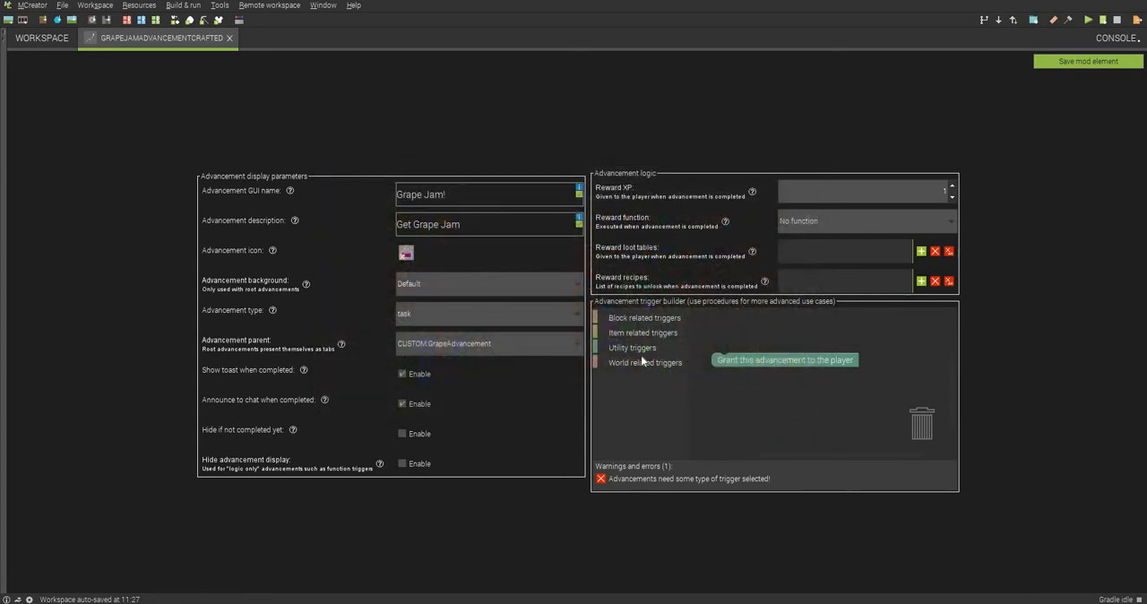
click(630, 347)
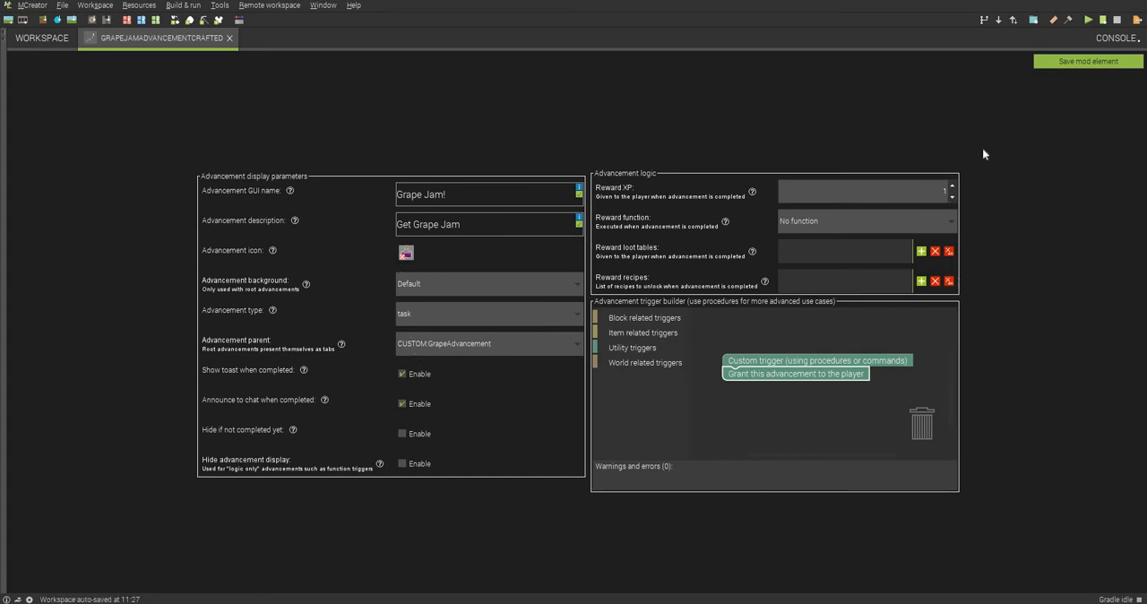
mouse_move(987, 126)
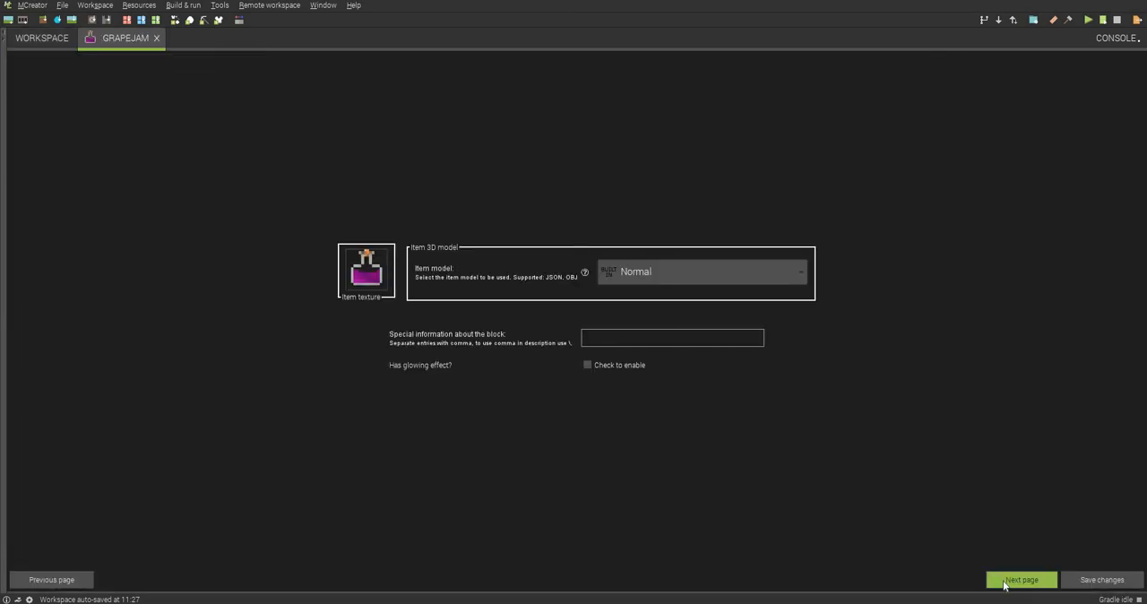
Add the 'Add achievement to provided player' block for GrapeJamAdvancementCrafted and save the procedure.
click(1022, 580)
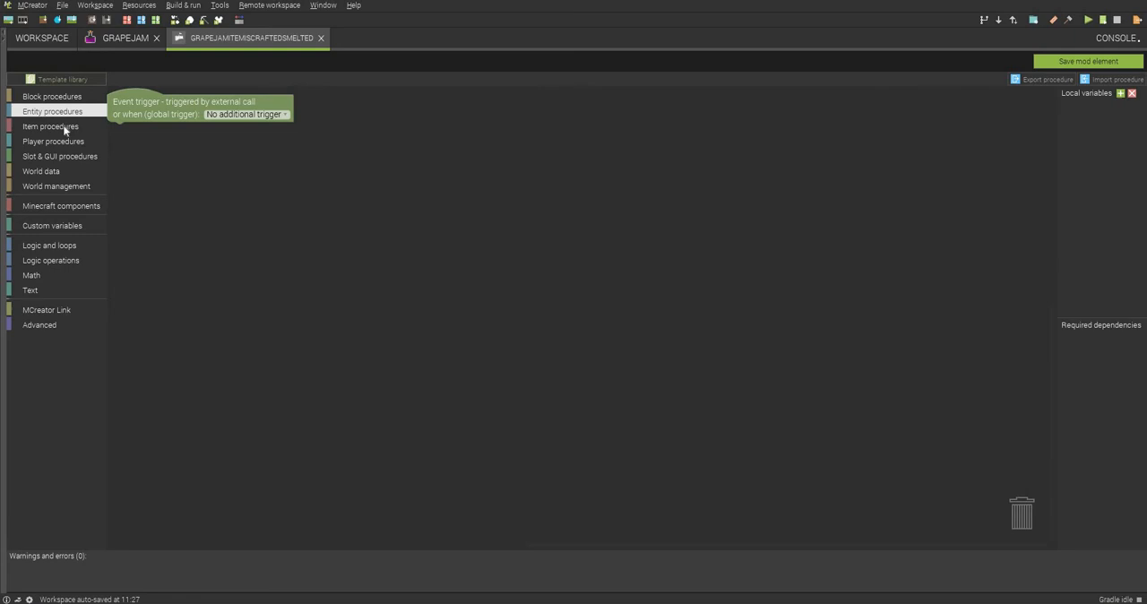
click(53, 141)
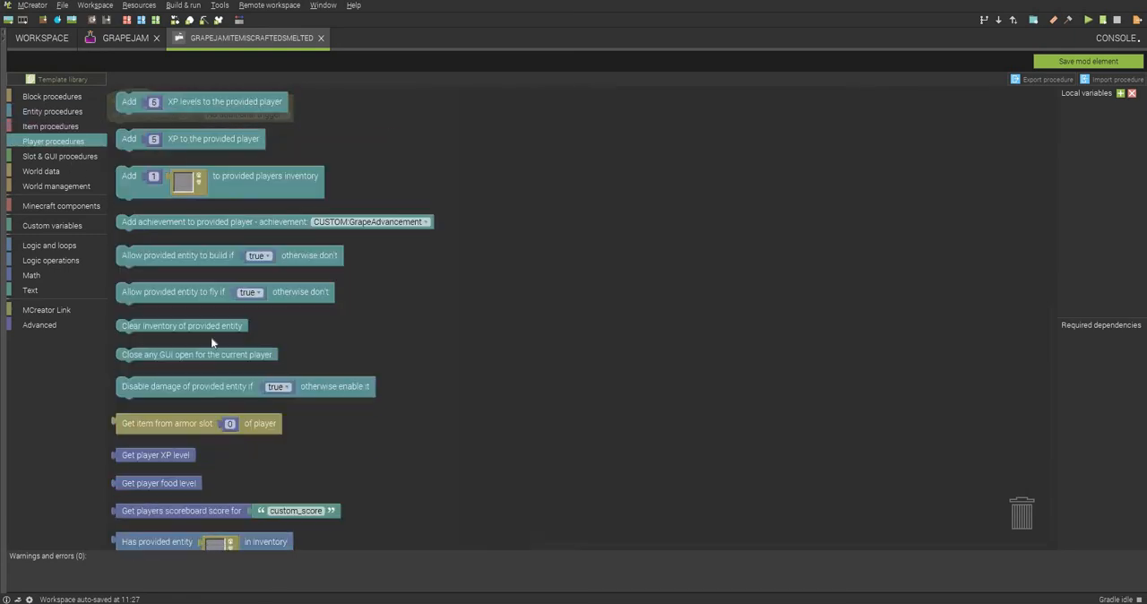
scroll(down, 3)
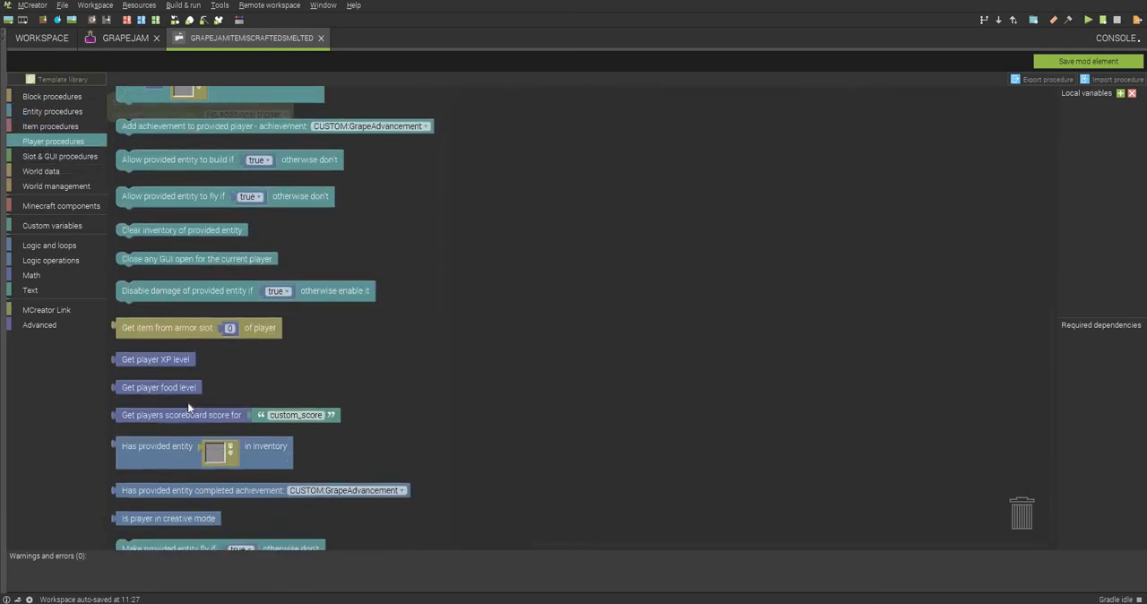
scroll(down, 3)
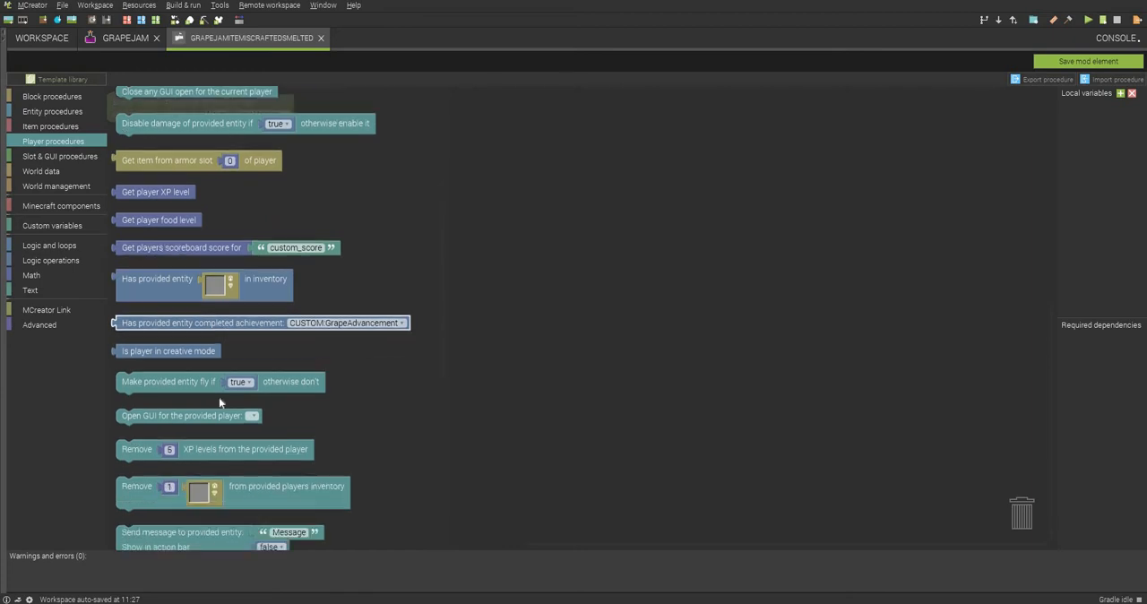
scroll(down, 3)
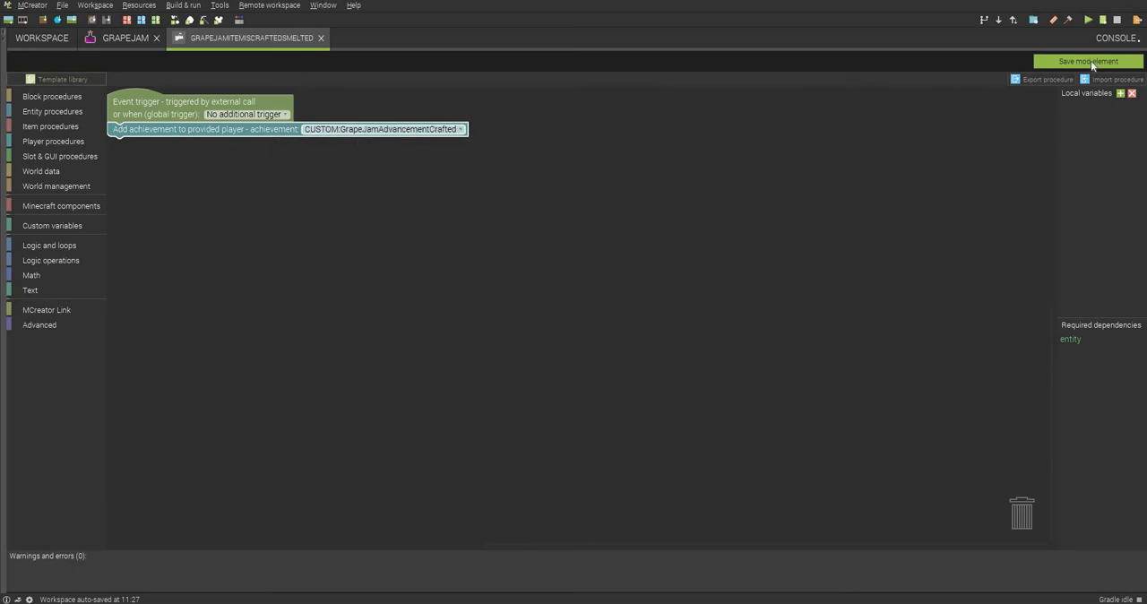
click(1088, 61)
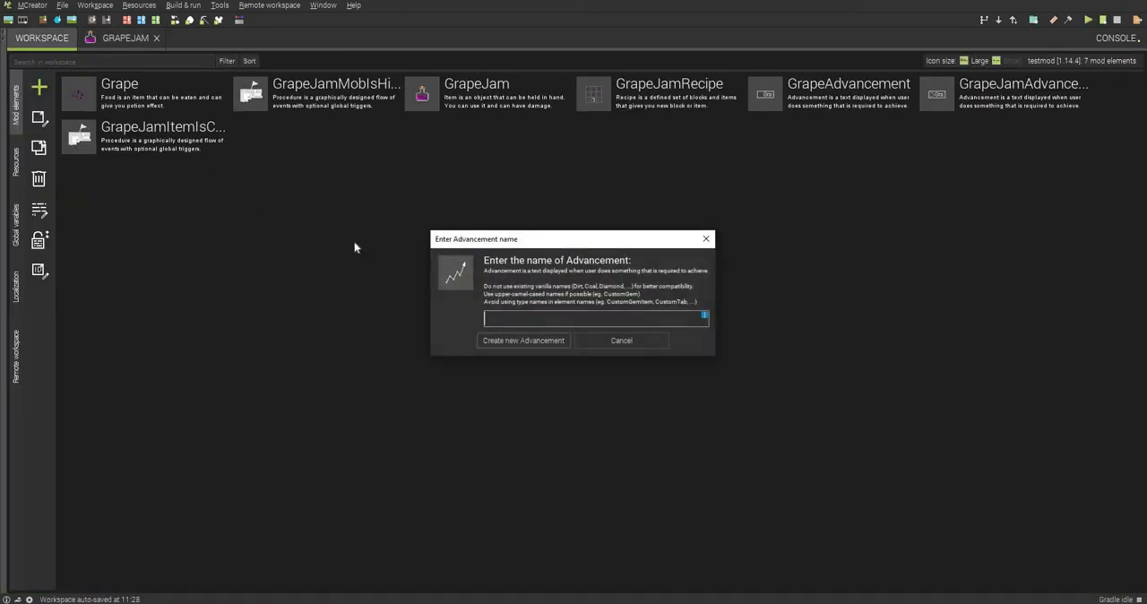
mouse_move(349, 243)
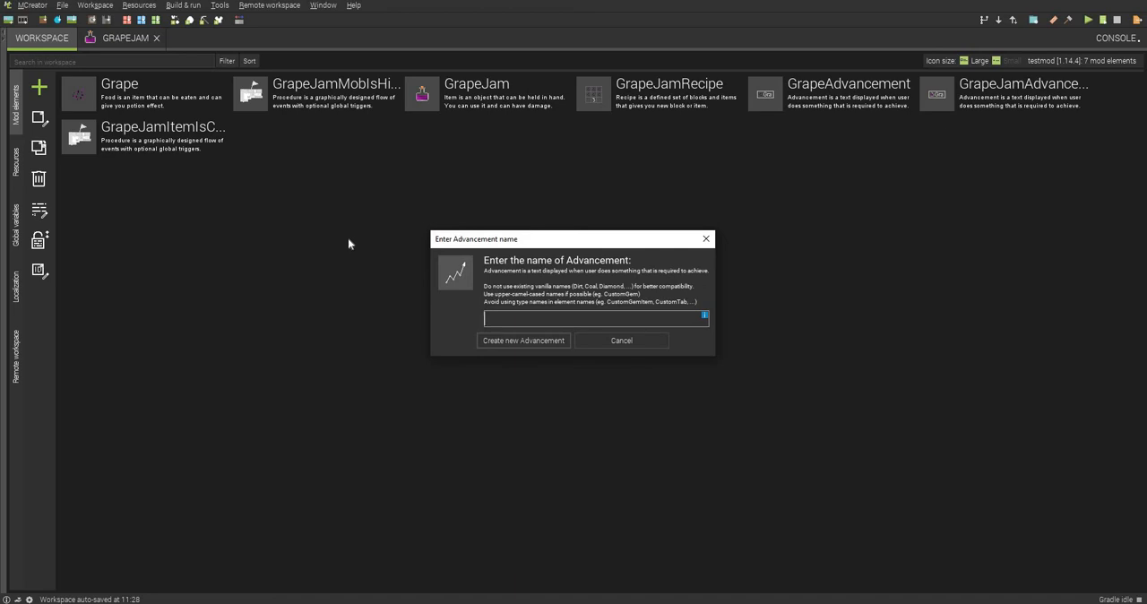
Enter GrapeJamAdvancementHit as the new advancement's name and confirm creation.
text(GrapeJamA)
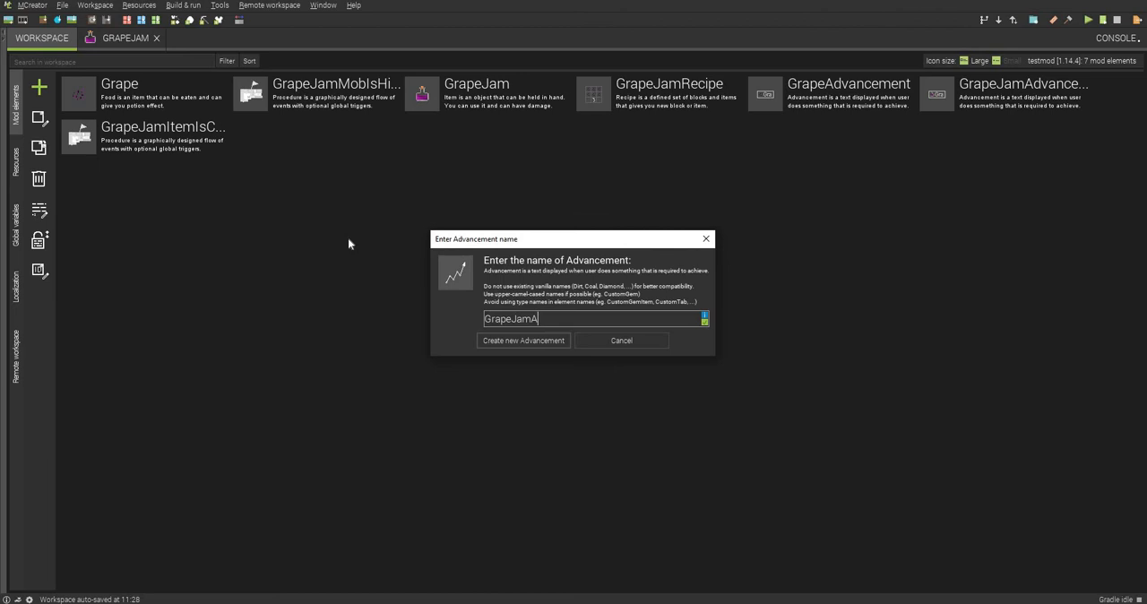
text(dvancement)
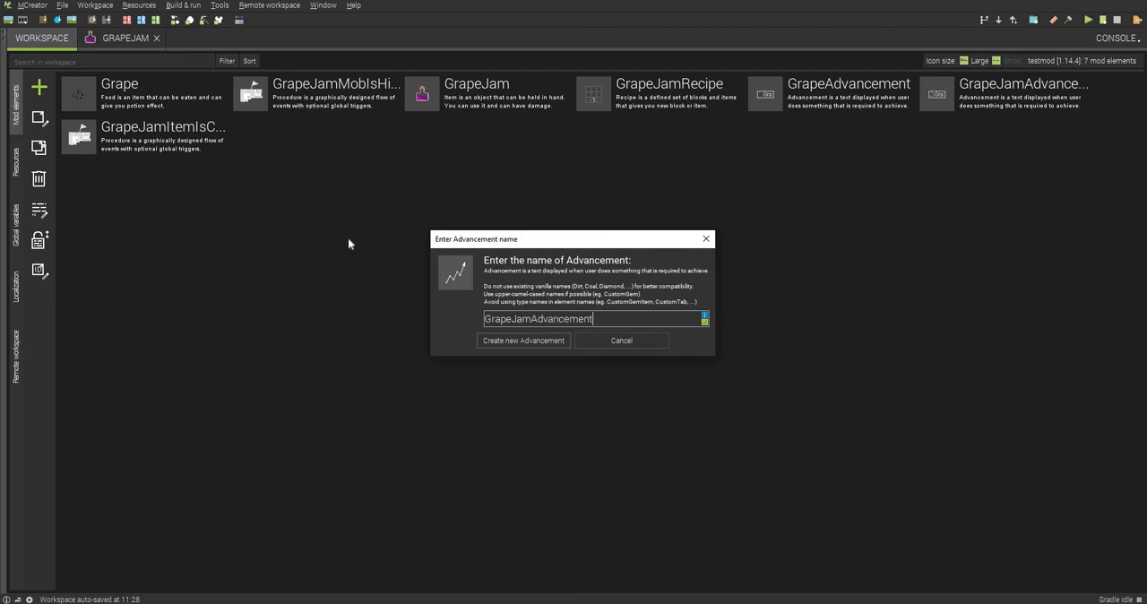
text(Hit)
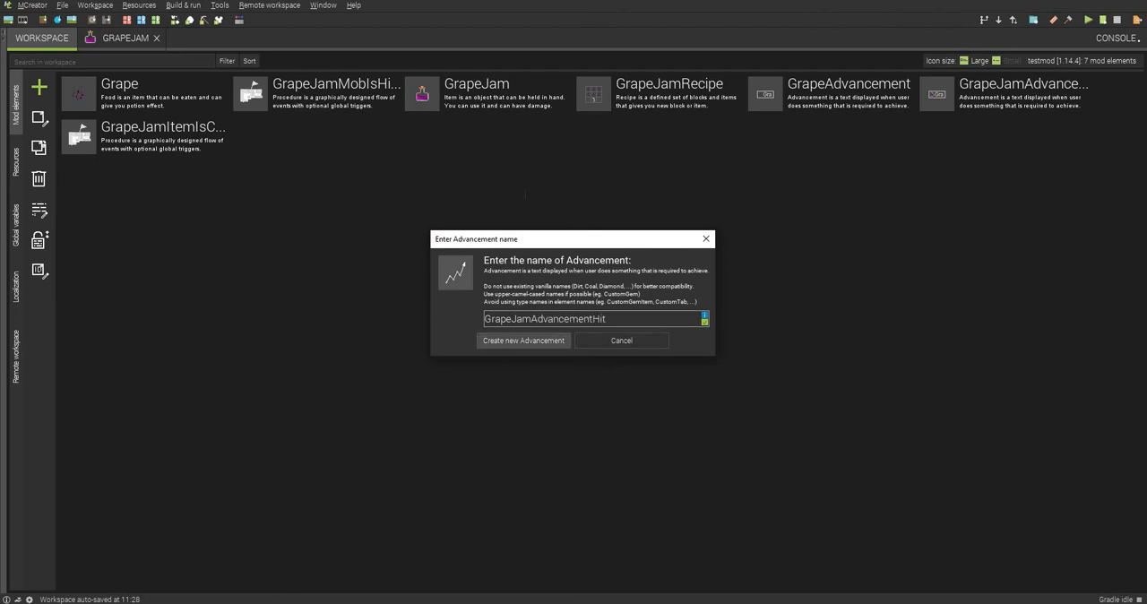
click(523, 340)
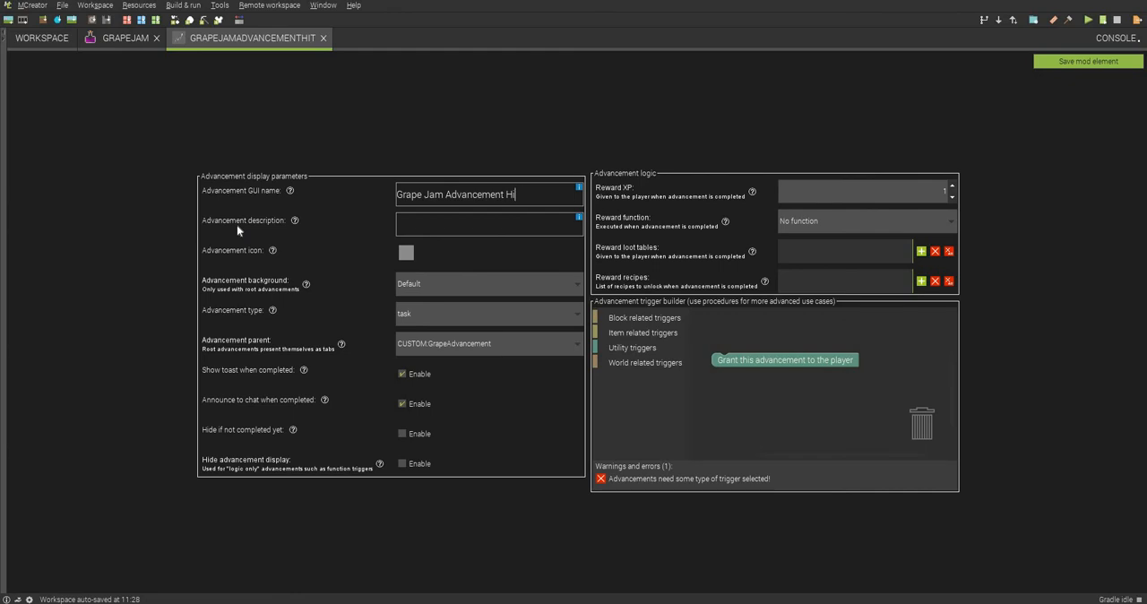
Title it Sticky! with description 'Hit a Mob with Grape Jam' and a grape jam icon.
text(S)
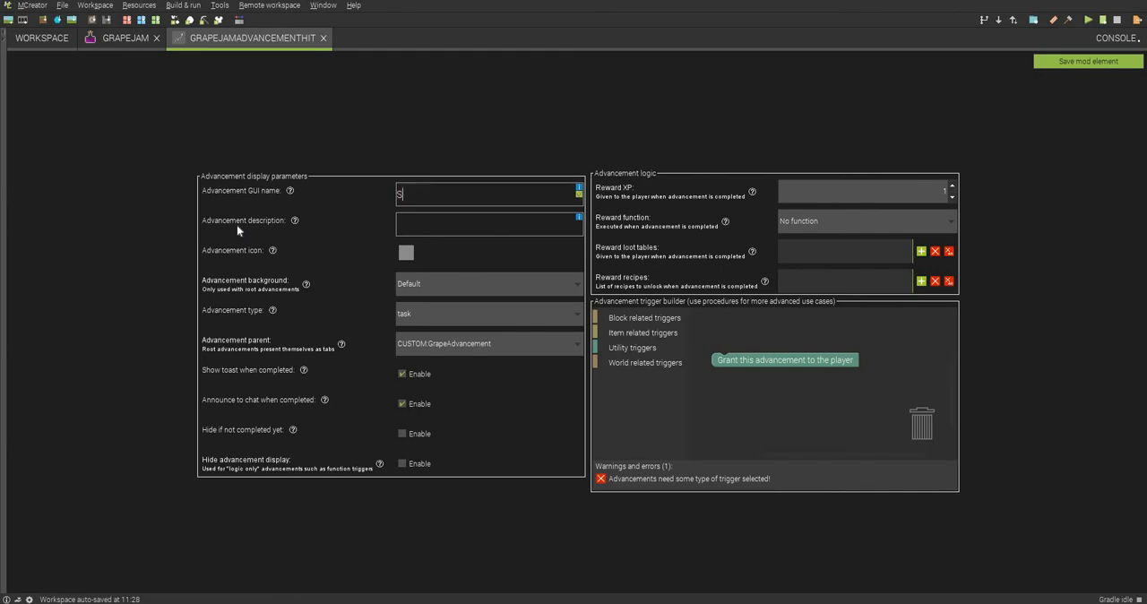
text(Sticky!)
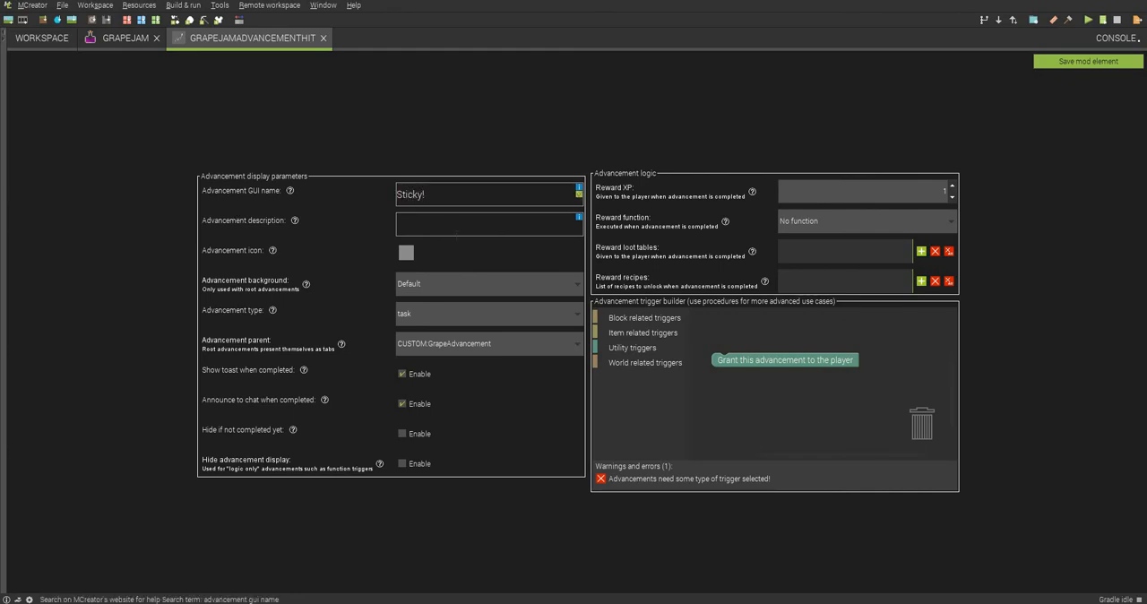
text(Hit a Mob with G)
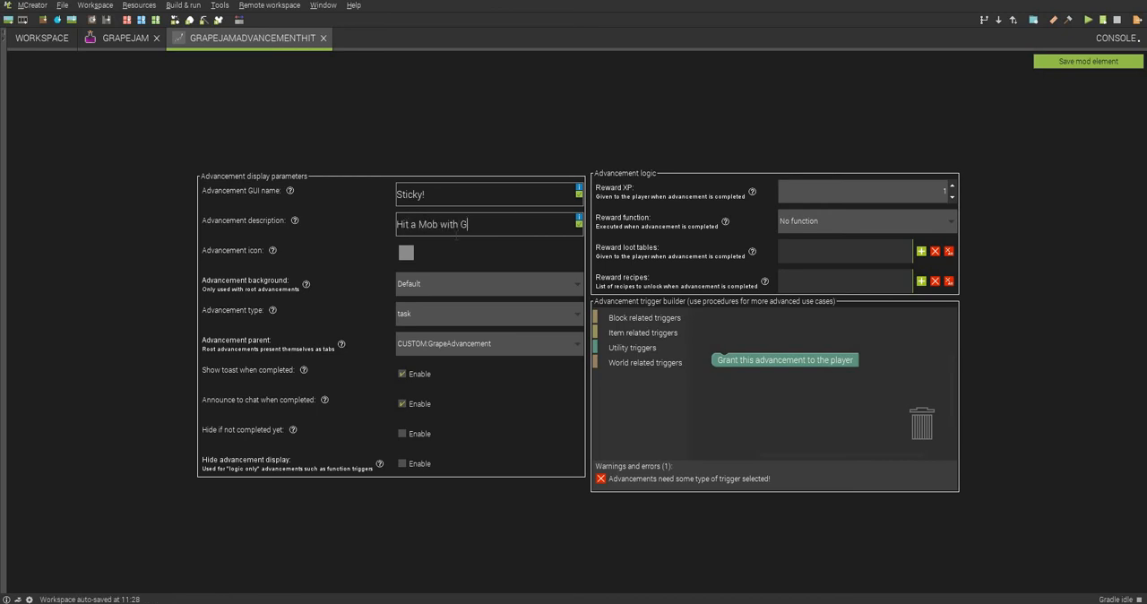
text(rape Jam)
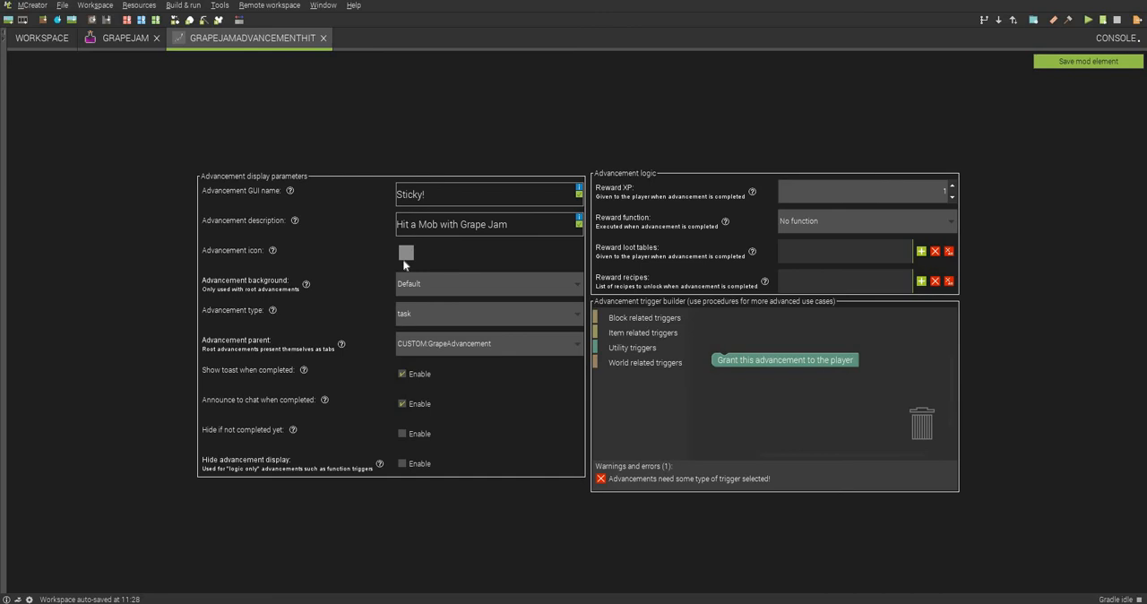
click(405, 253)
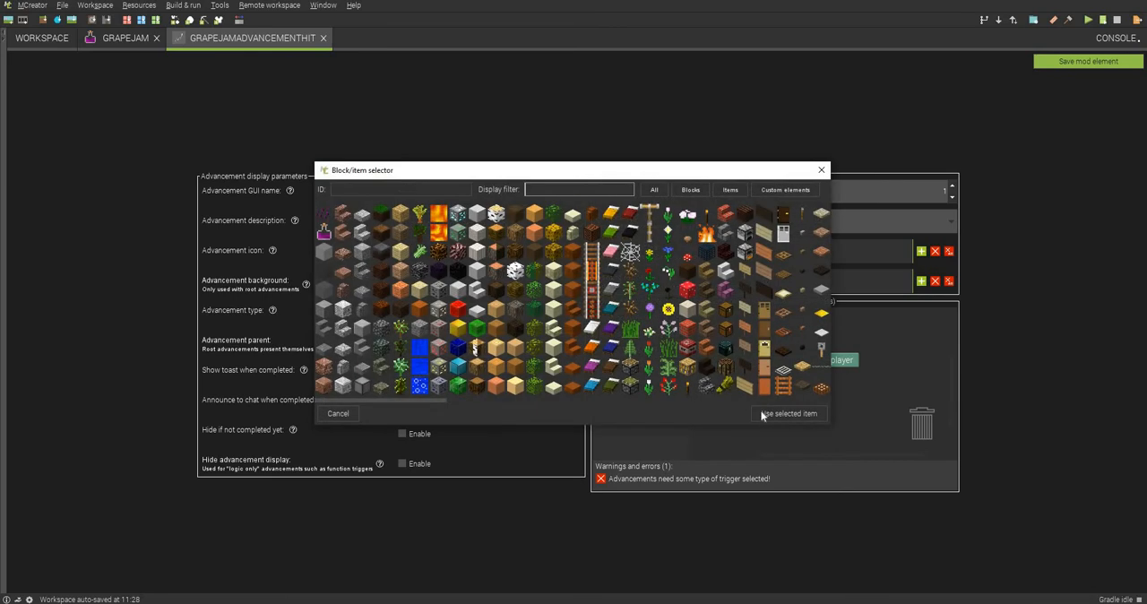
click(789, 414)
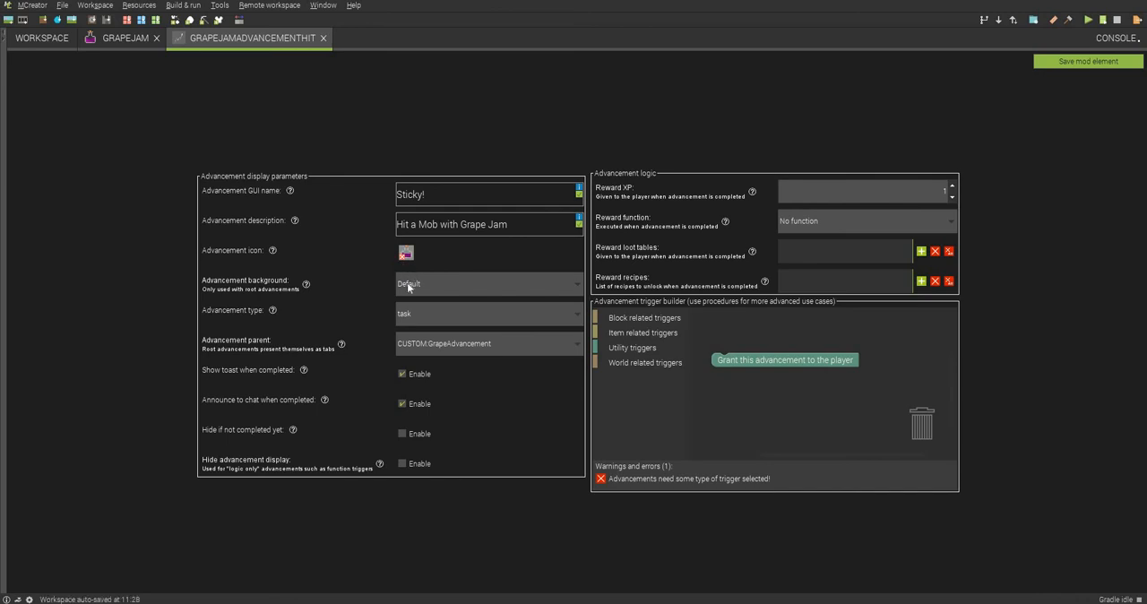
mouse_move(424, 328)
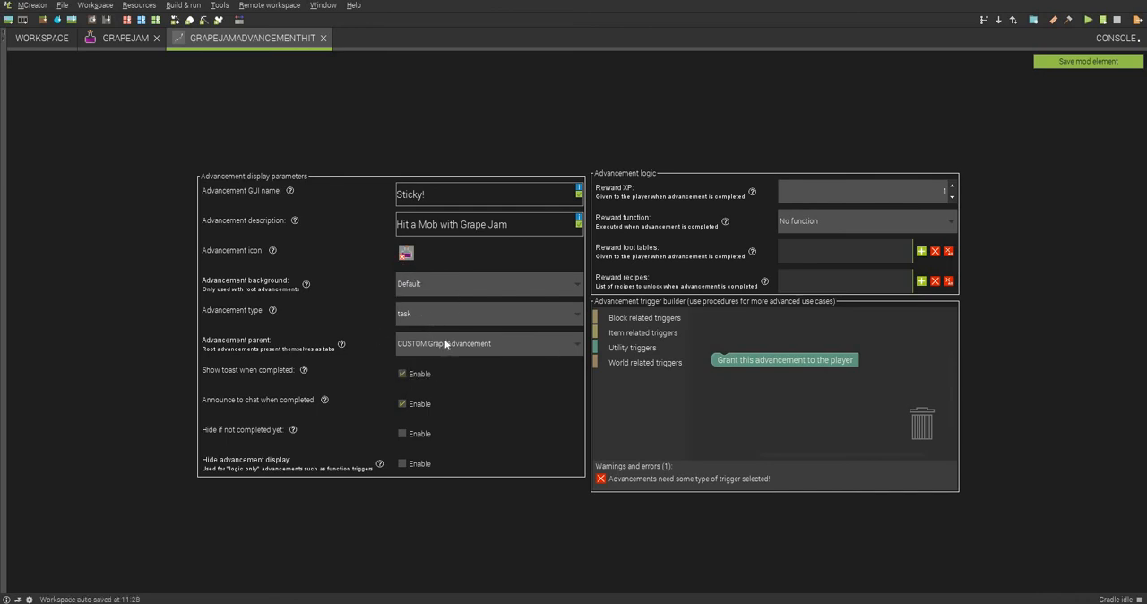
Set the parent to GrapeJamAdvancementCrafted and save the Sticky! advancement.
click(487, 343)
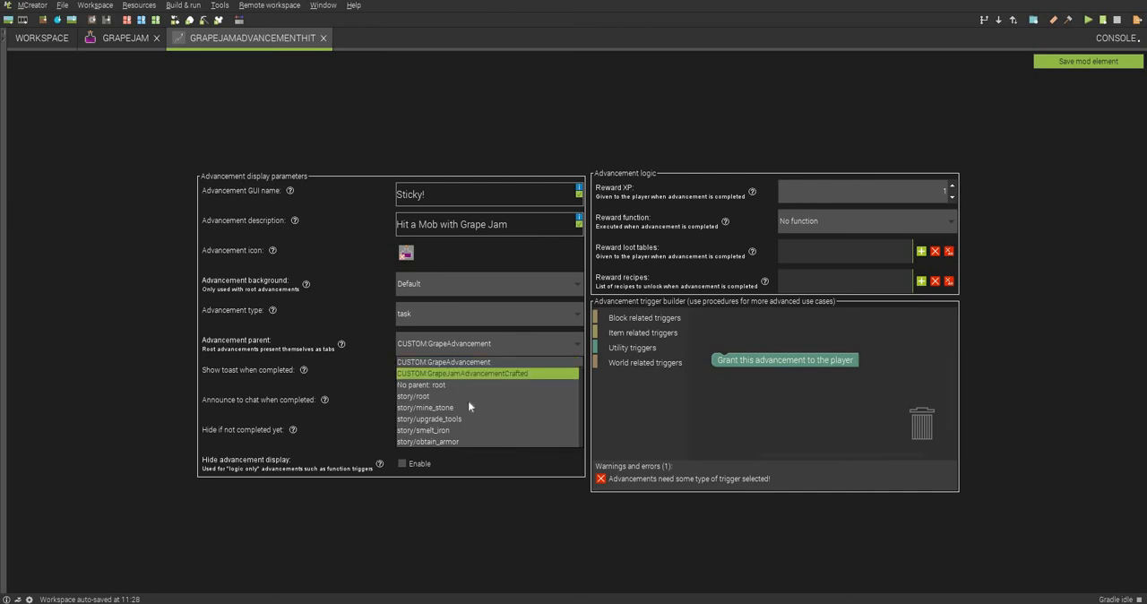
click(483, 373)
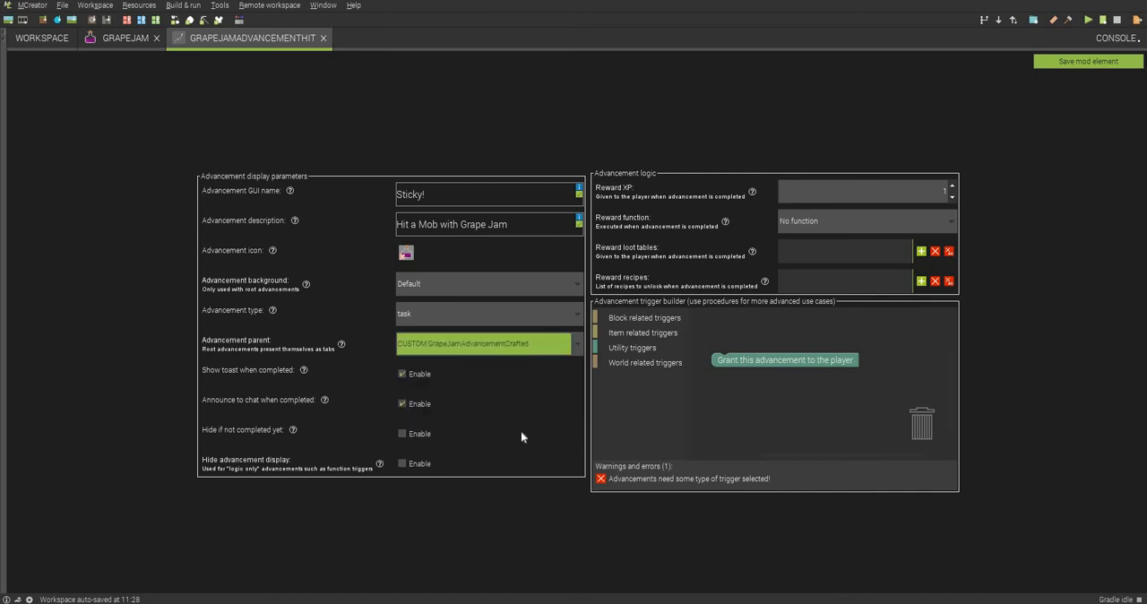
mouse_move(940, 213)
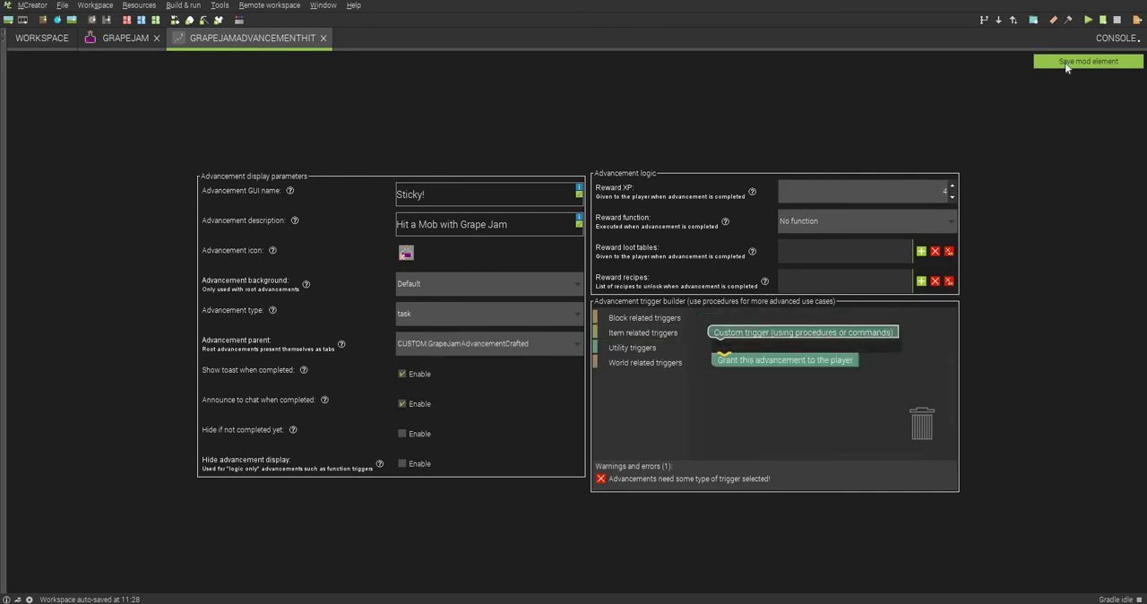
click(1086, 61)
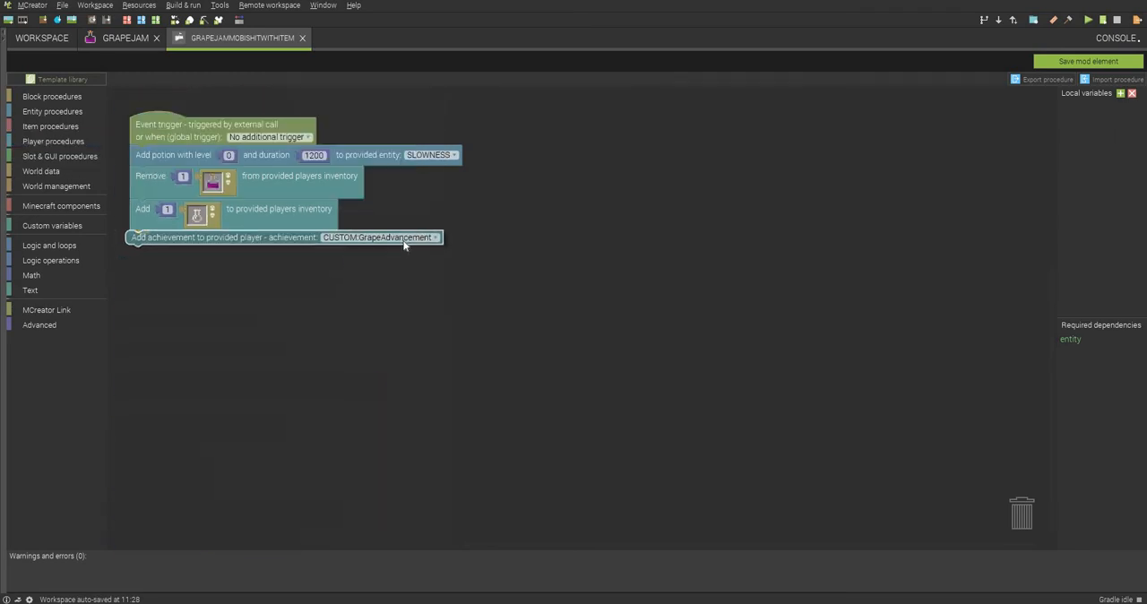
Choose the advancement to award in the hit procedure's 'Add achievement' block.
click(381, 237)
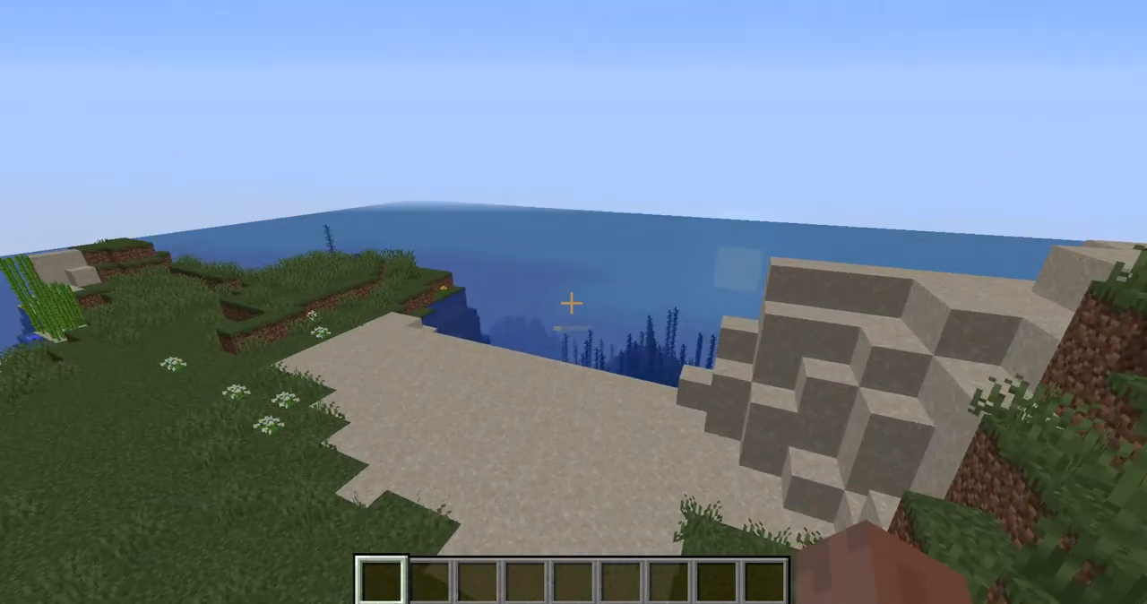
mouse_move(549, 343)
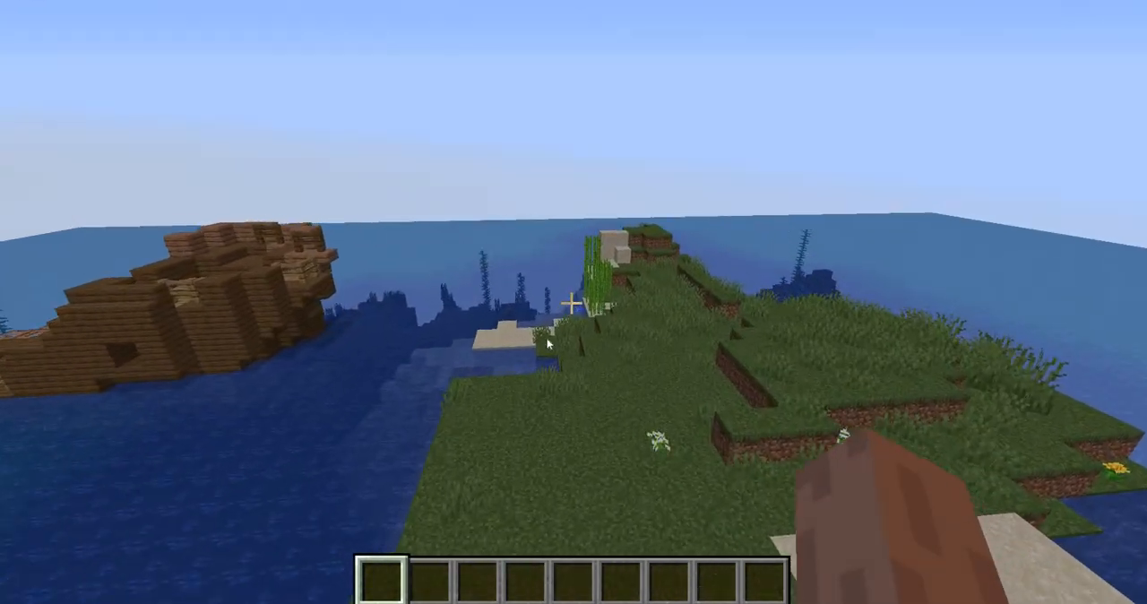
Take Grapes from the creative Miscellaneous tab to earn Grapes! and view the three-advancement tree.
key(L)
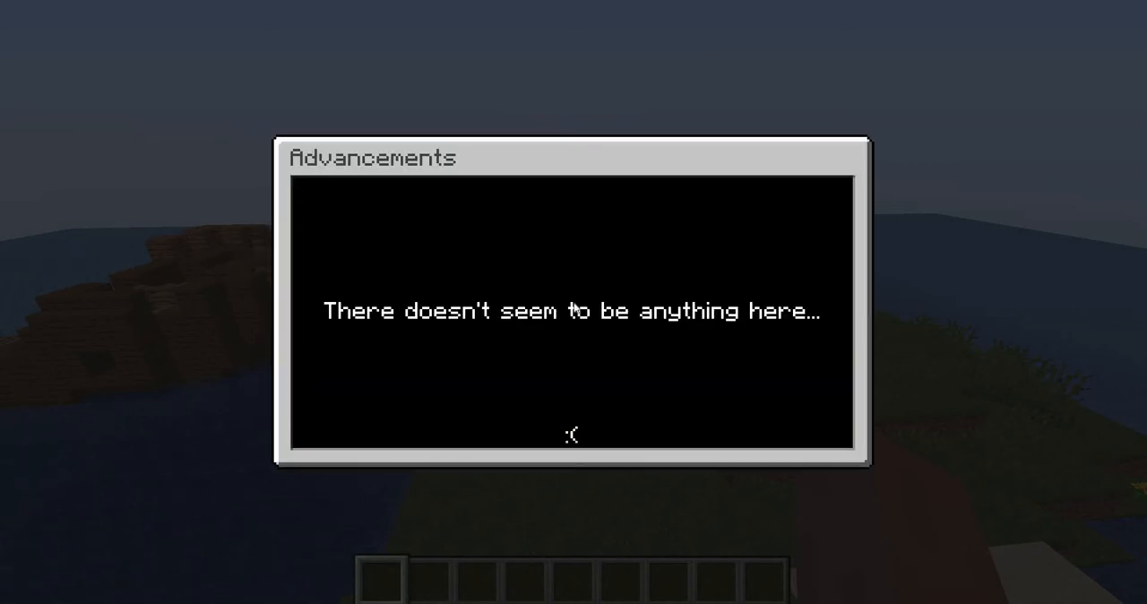
mouse_move(519, 422)
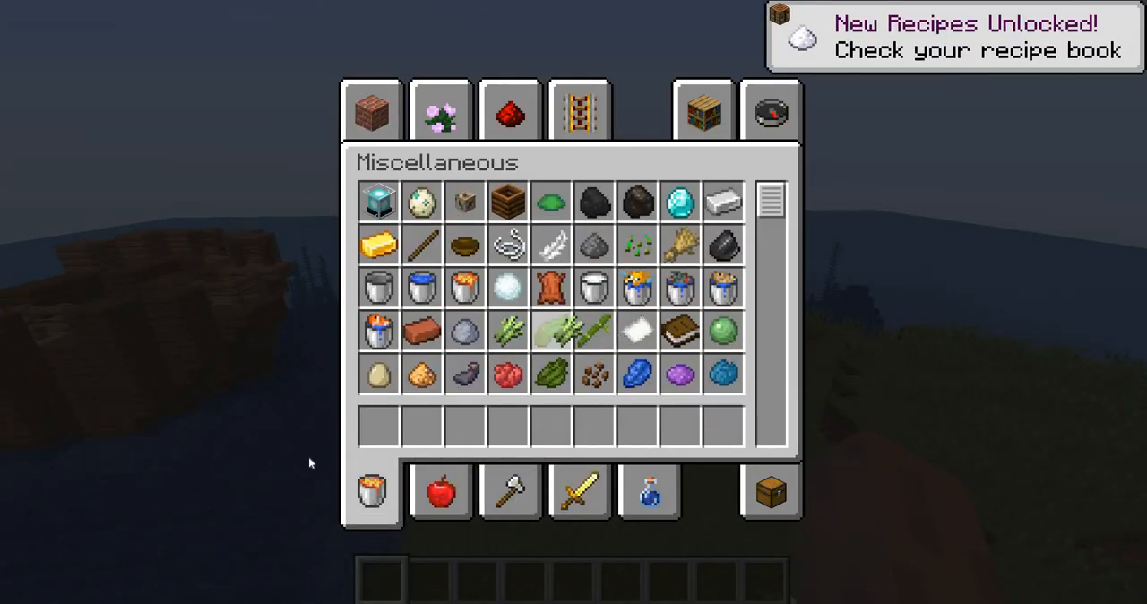
scroll(down, 3)
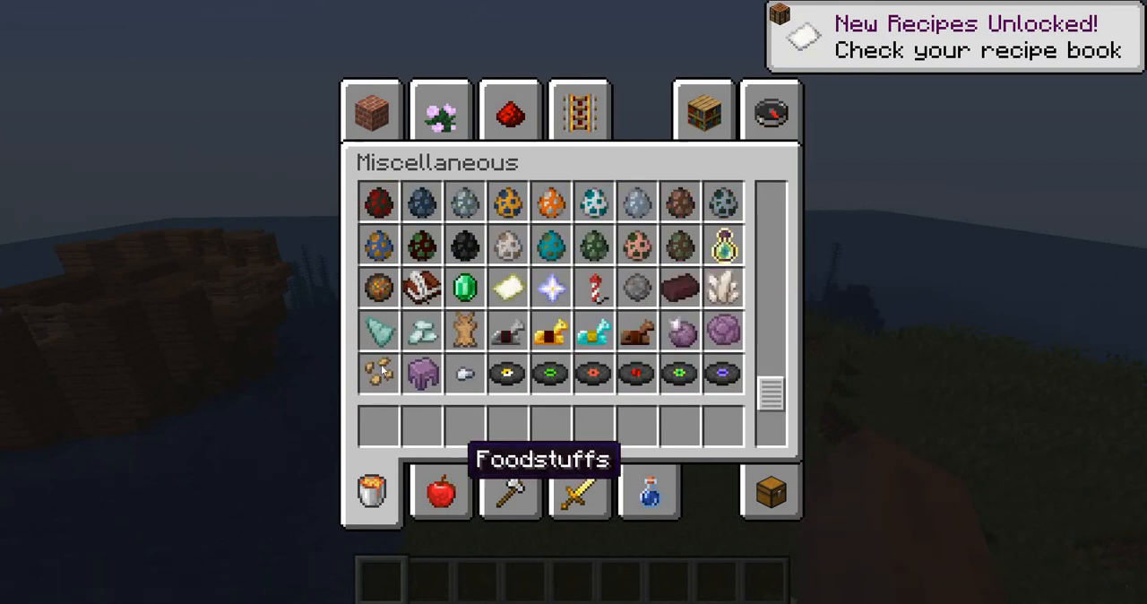
click(437, 498)
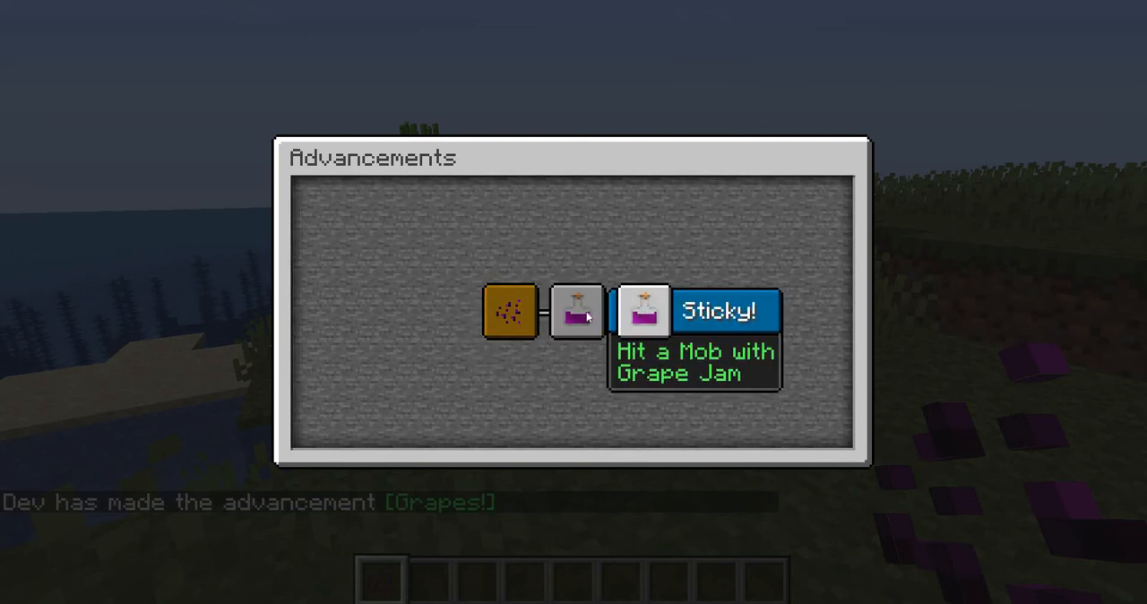
mouse_move(617, 310)
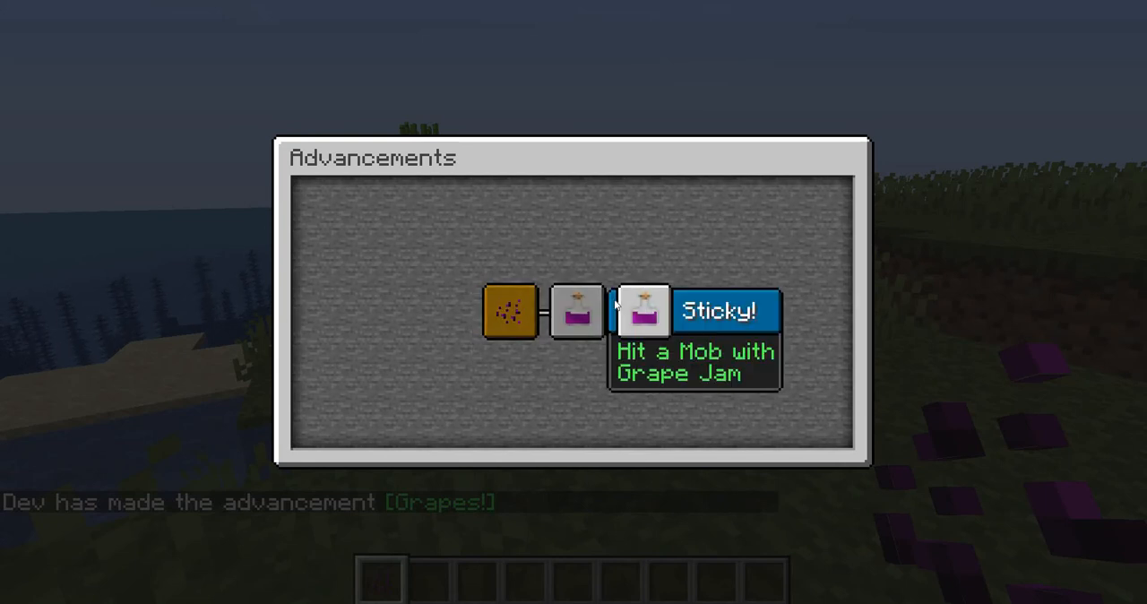
key(Escape)
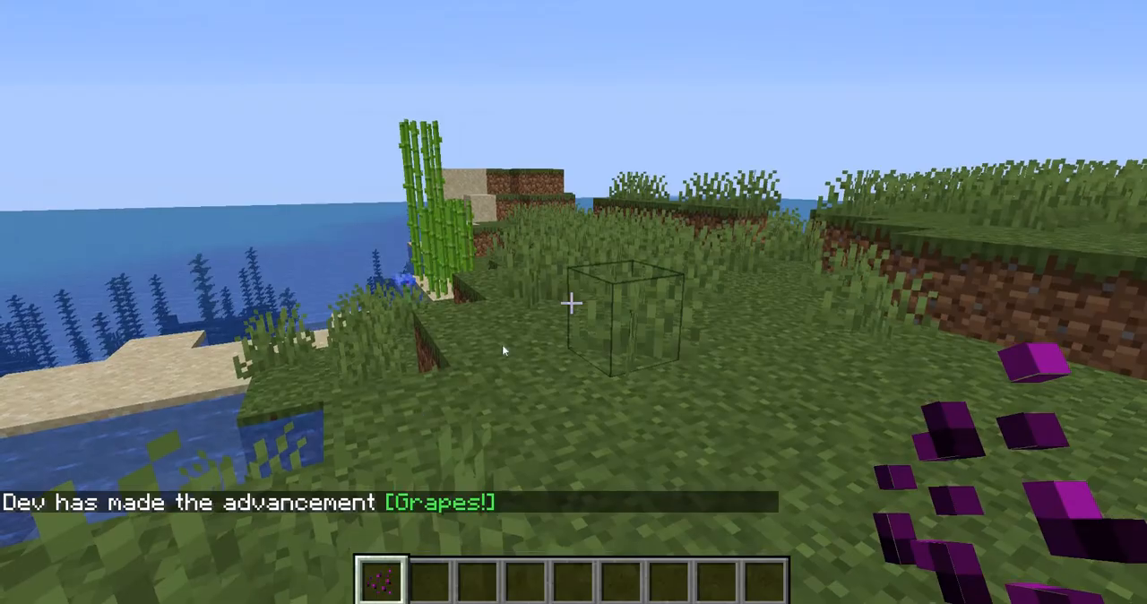
Get a crafting table and glass bottle, then craft Grape Jam from six grapes and the bottle.
key(e)
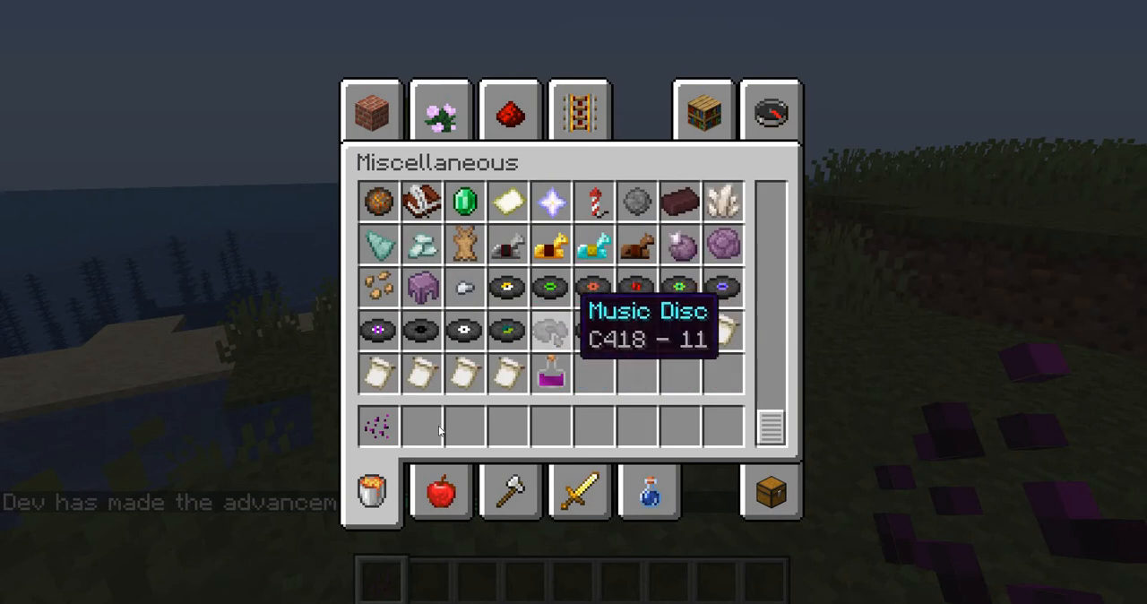
mouse_move(769, 111)
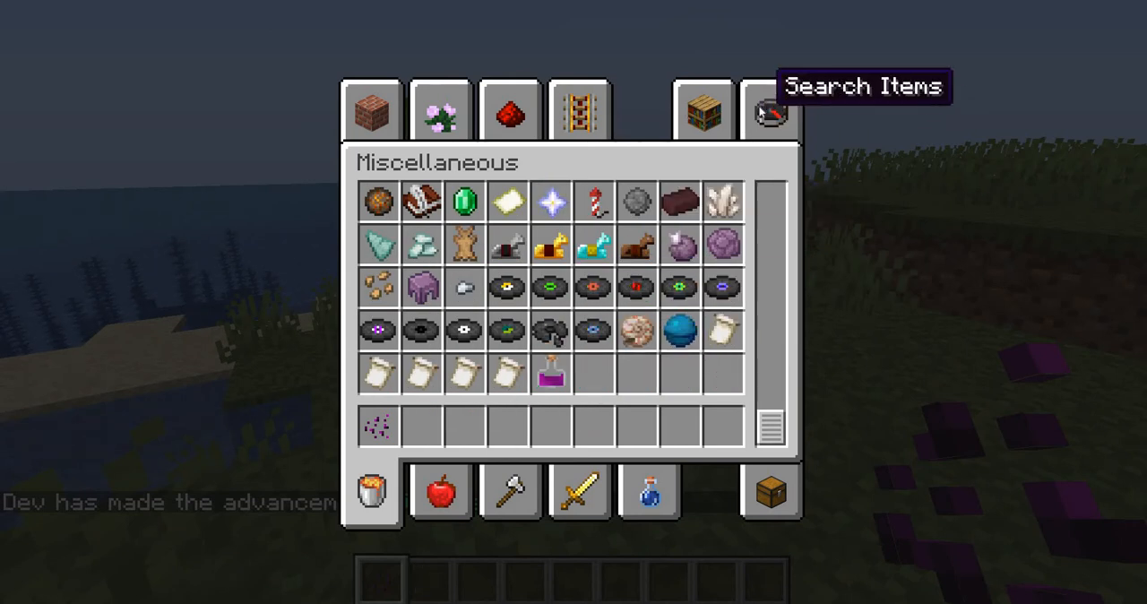
text(craf)
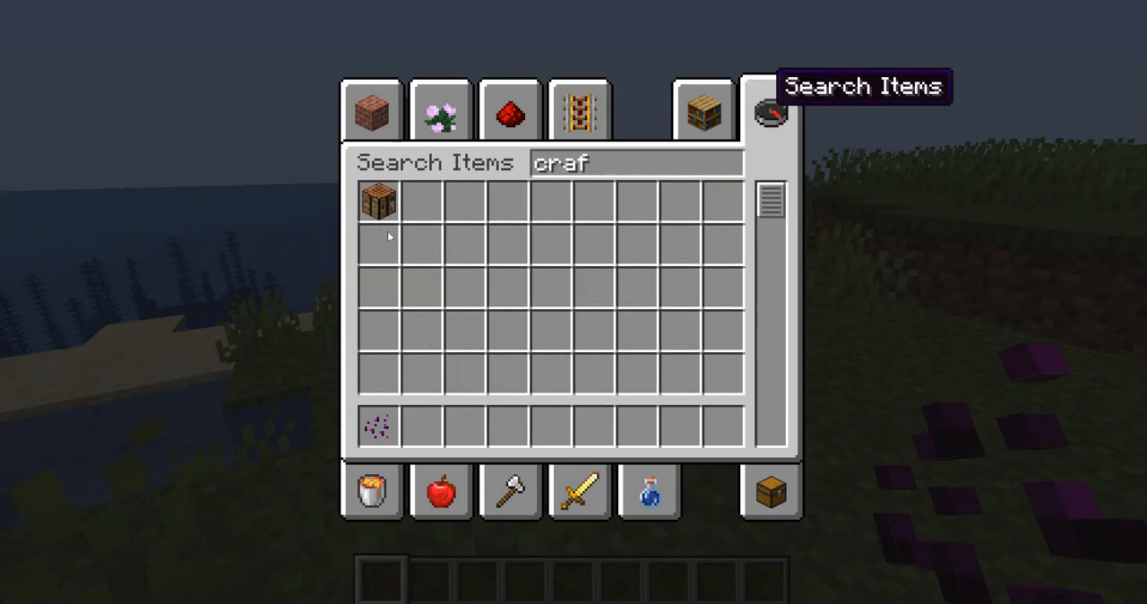
key(Escape)
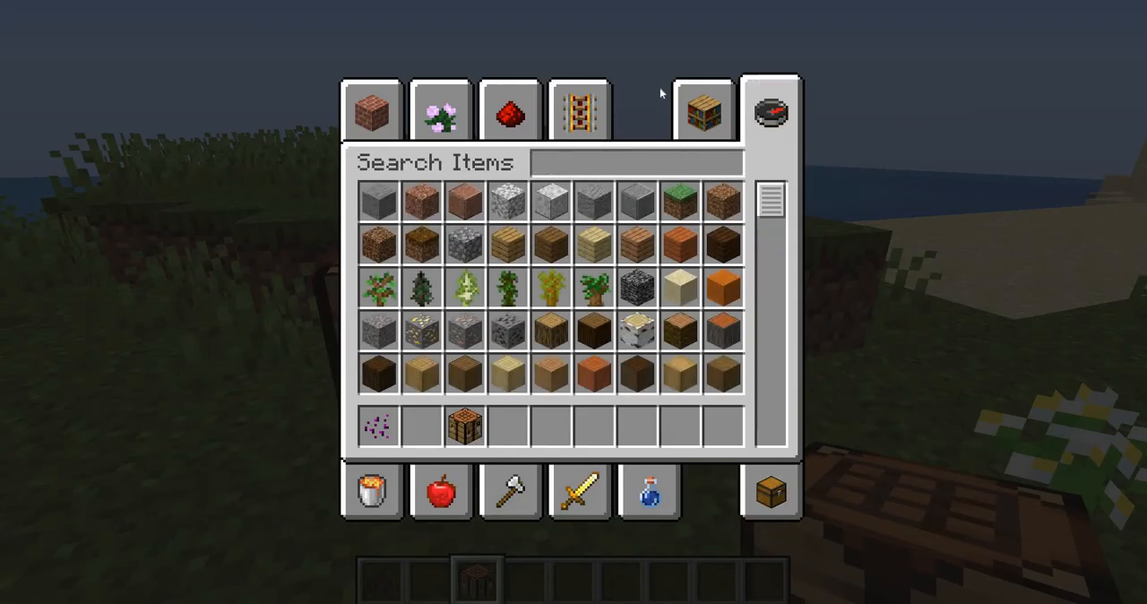
text(pot)
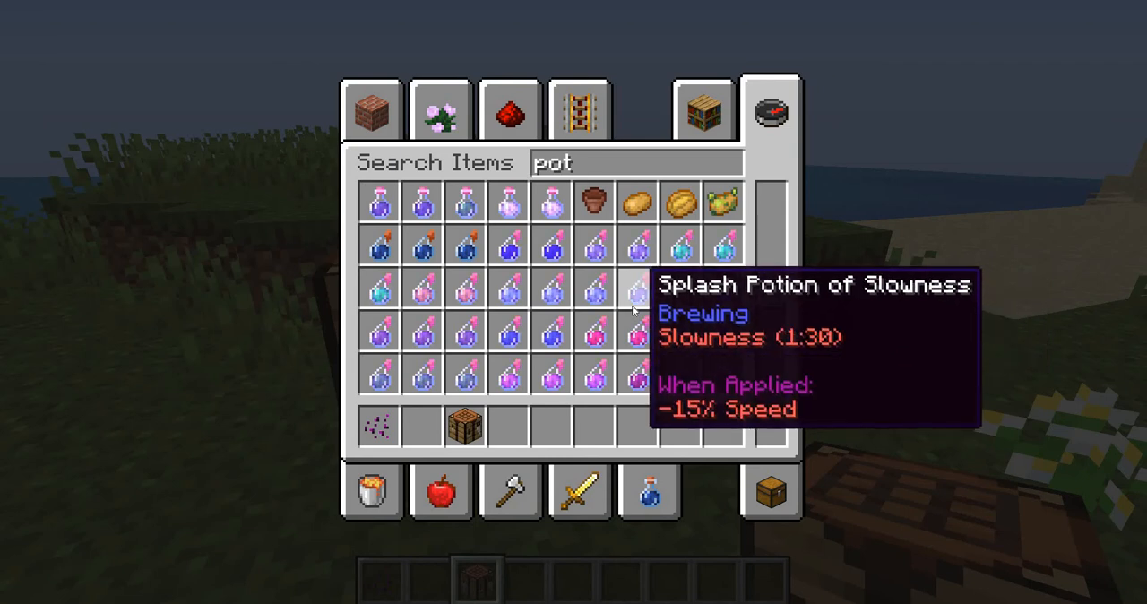
text(bot)
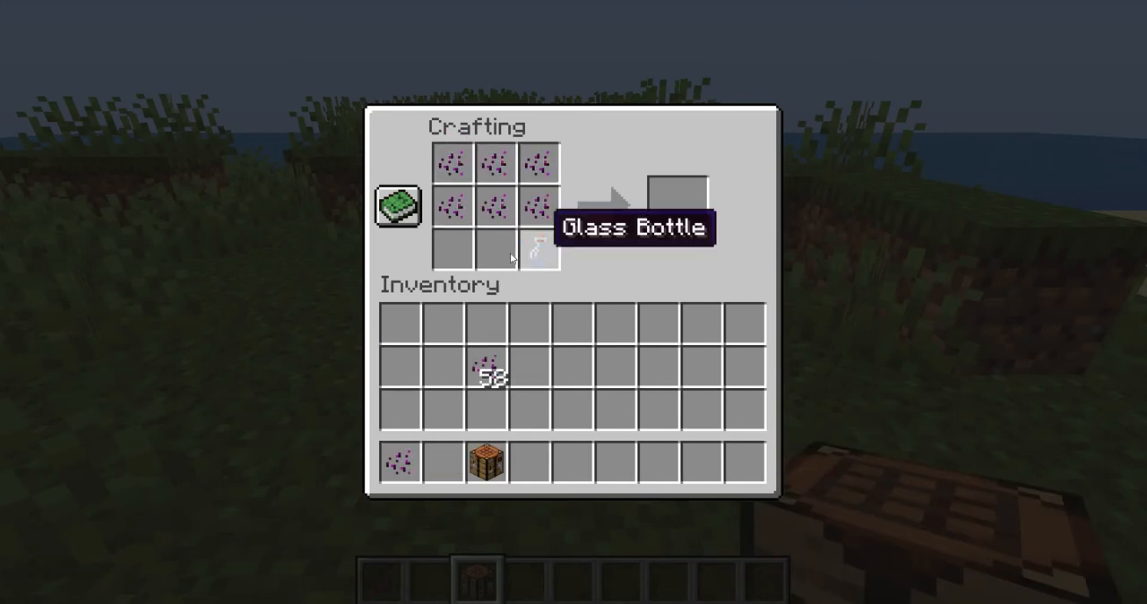
click(676, 206)
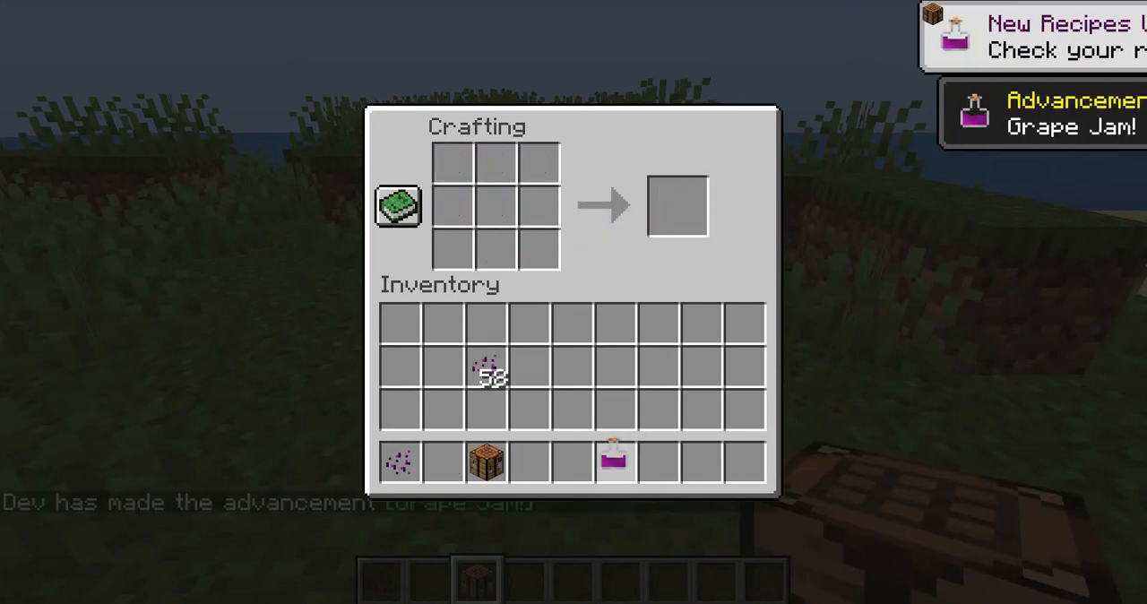
key(Escape)
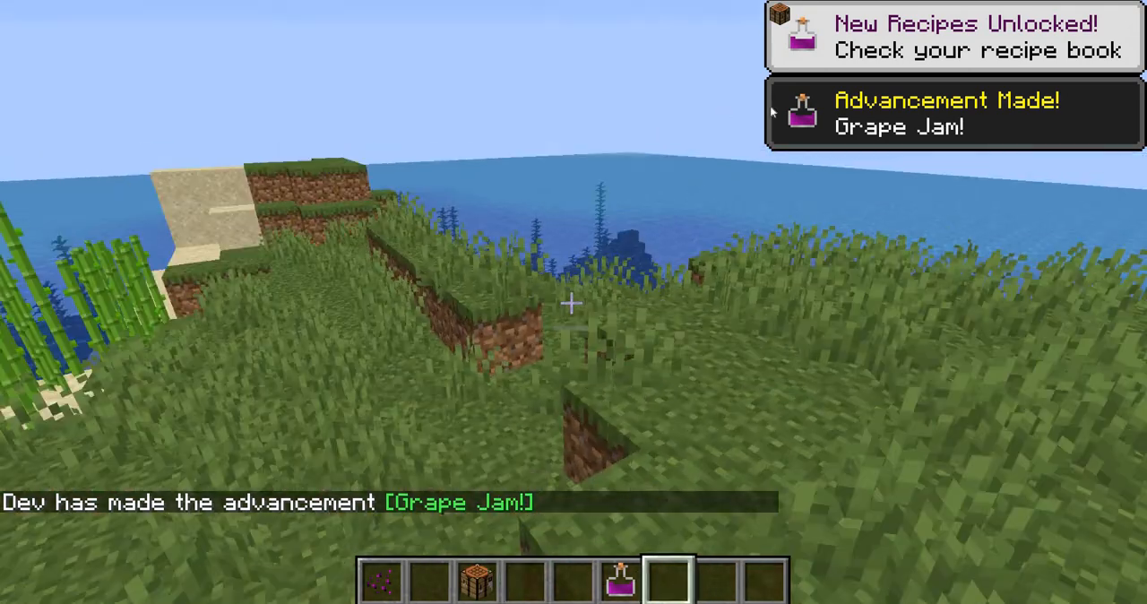
key(e)
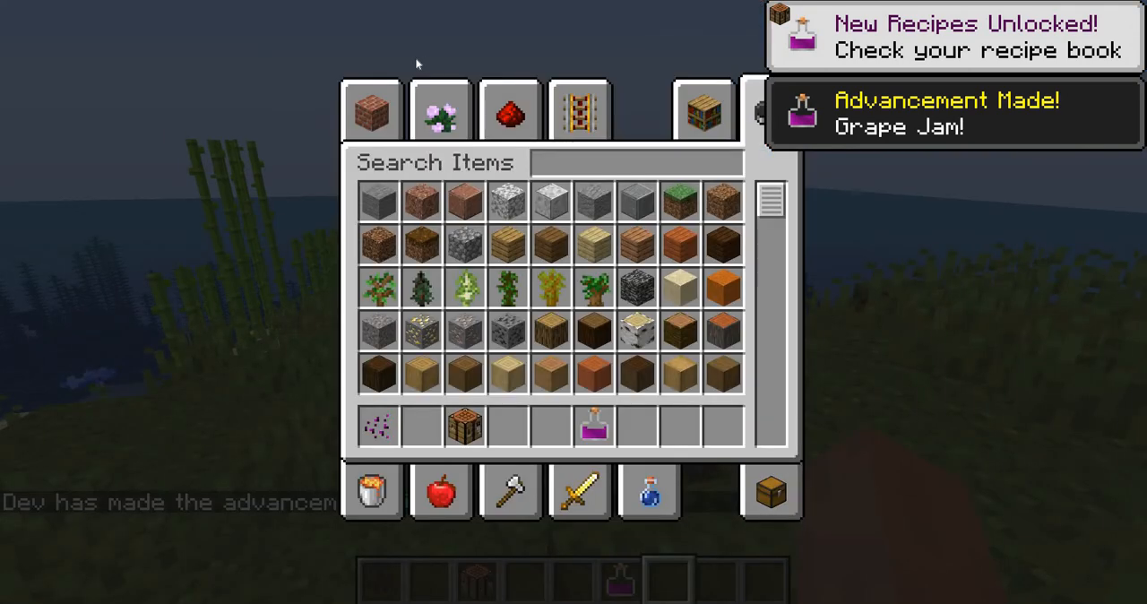
Spawn a zombie from its spawn egg and hit it with Grape Jam to slow it.
text(zom)
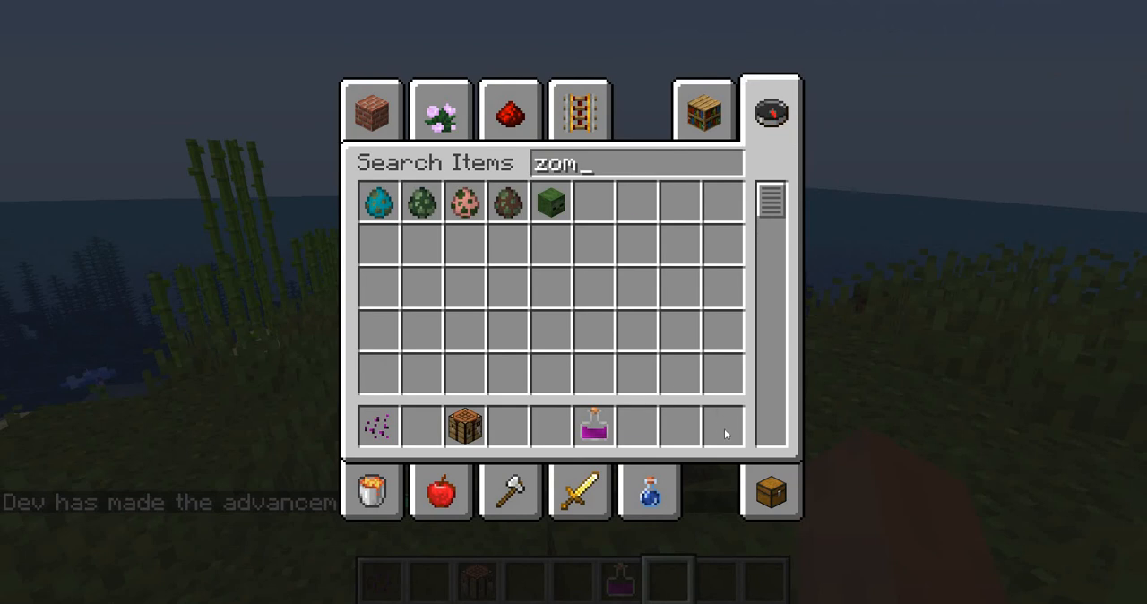
click(775, 110)
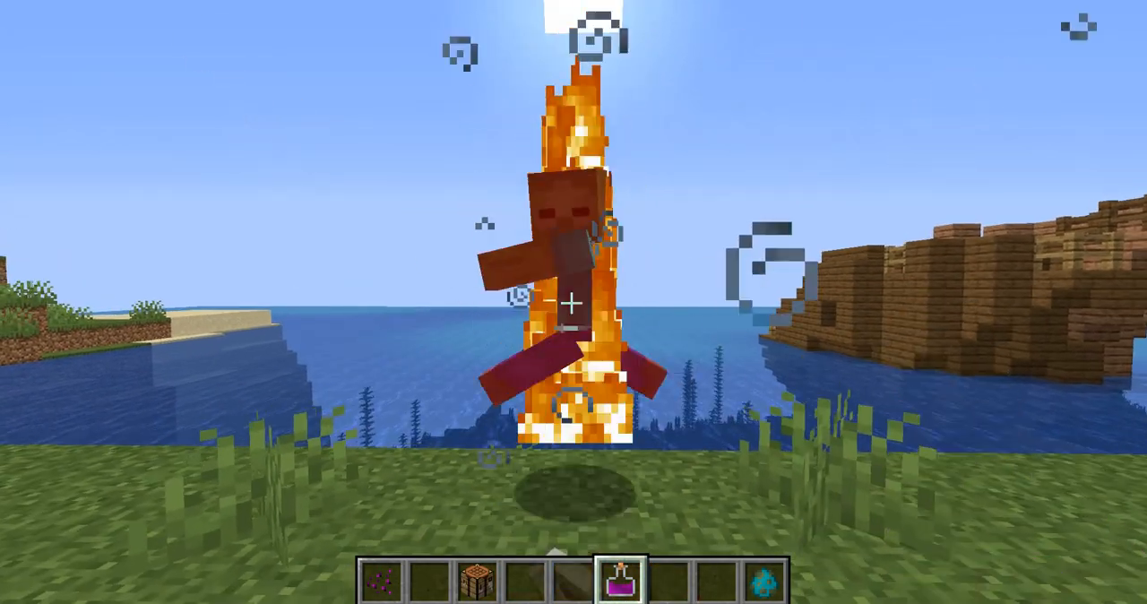
key(Escape)
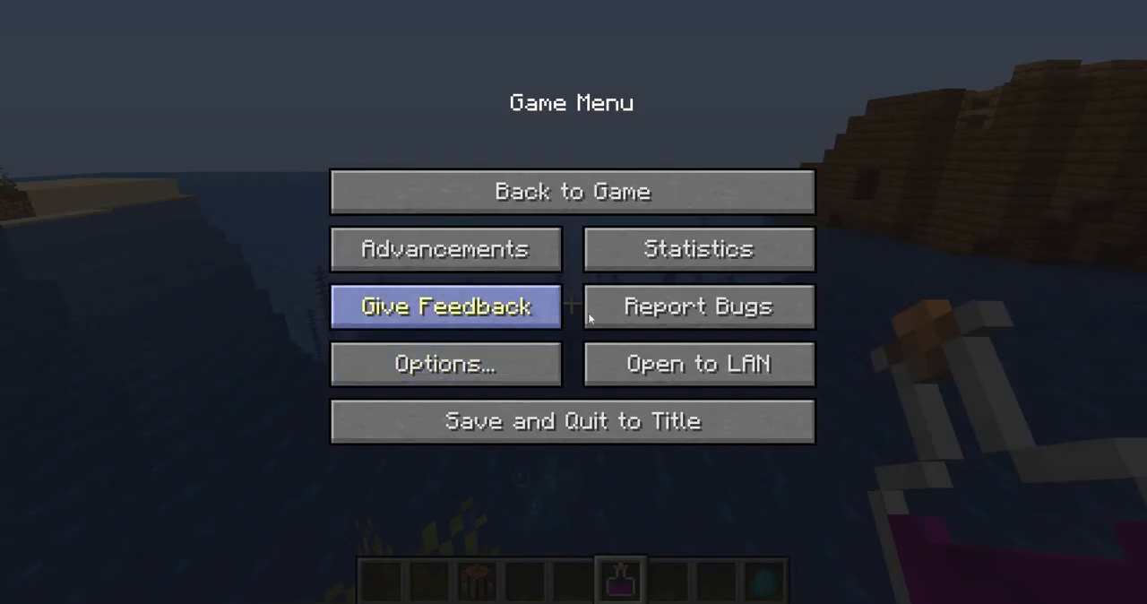
Check the grape advancements: Grapes! and Grape Jam! earned, Sticky! still incomplete.
click(446, 248)
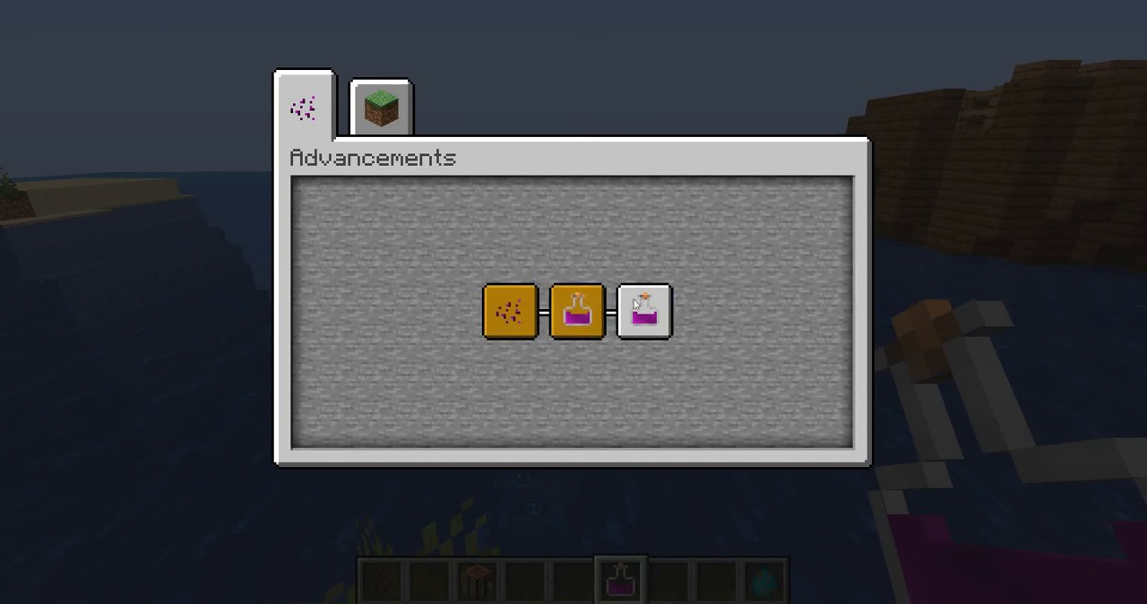
key(Escape)
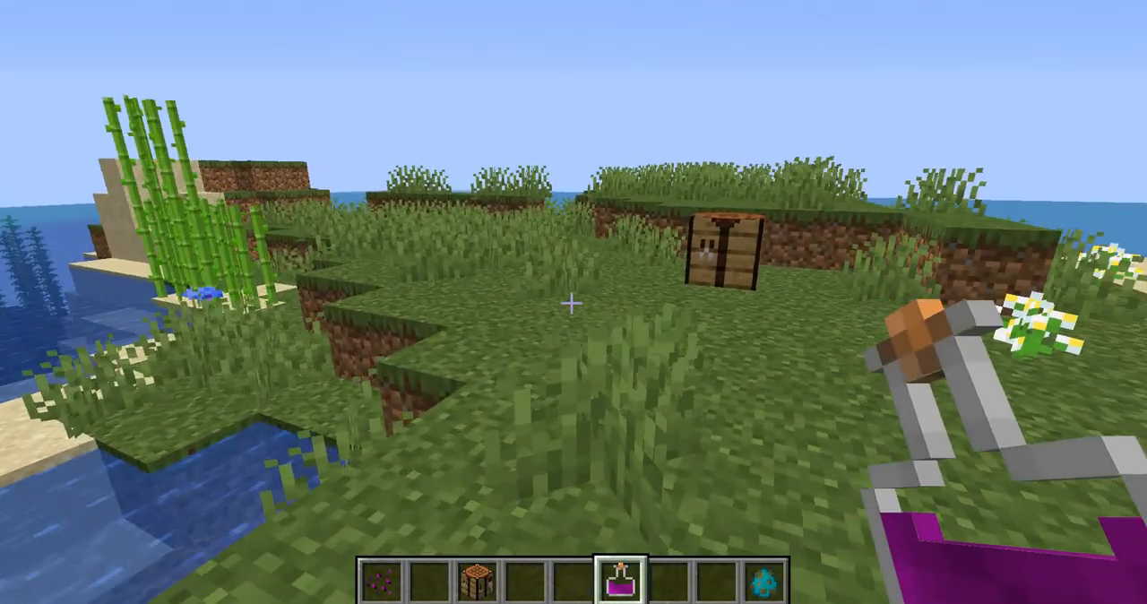
mouse_move(573, 302)
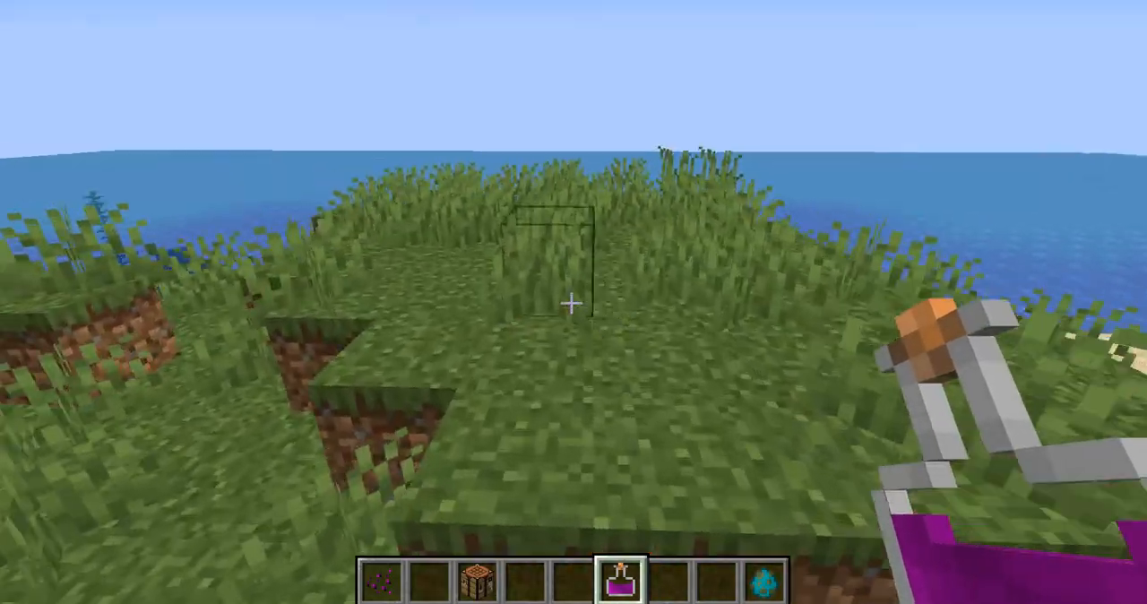